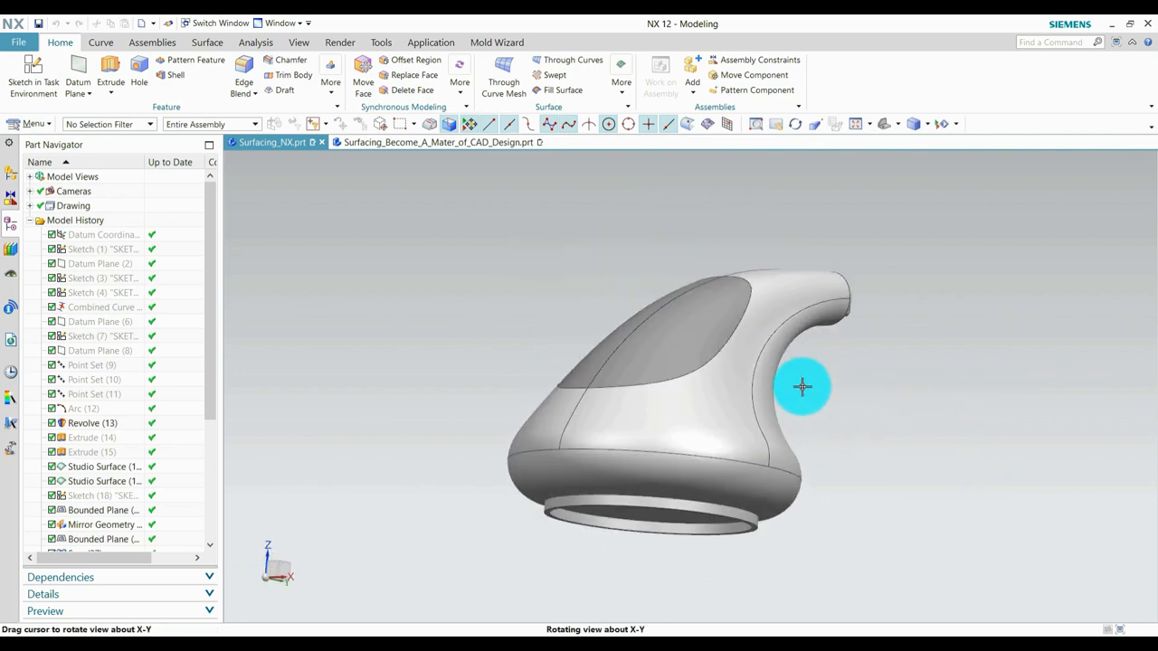
- Orbit the device model to inspect its top and vented front side
{"action": "left_click_drag", "start_coordinate": [803, 387], "coordinate": [912, 389]}
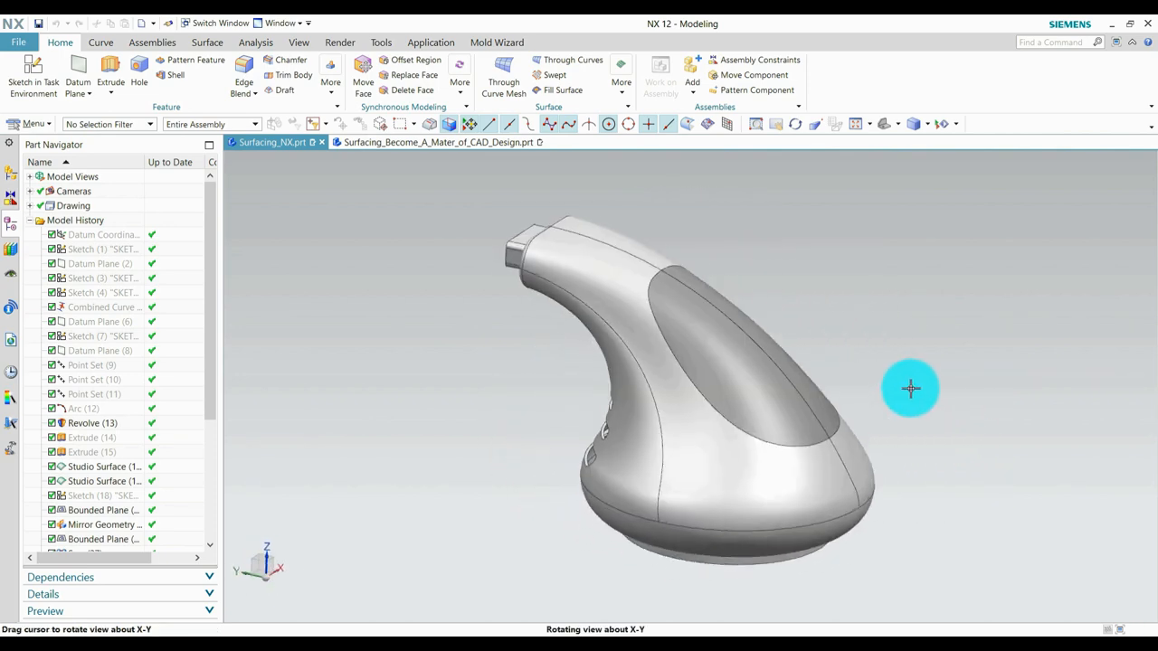
{"action": "left_click_drag", "start_coordinate": [912, 387], "coordinate": [937, 387]}
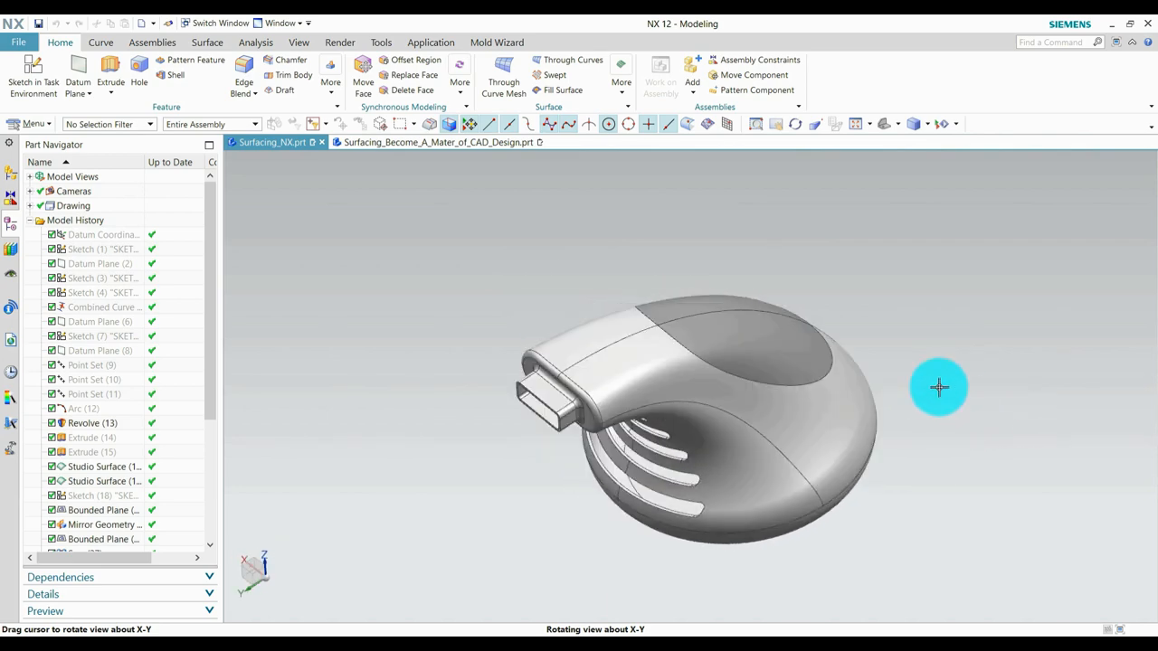
{"action": "left_click_drag", "start_coordinate": [937, 387], "coordinate": [680, 396]}
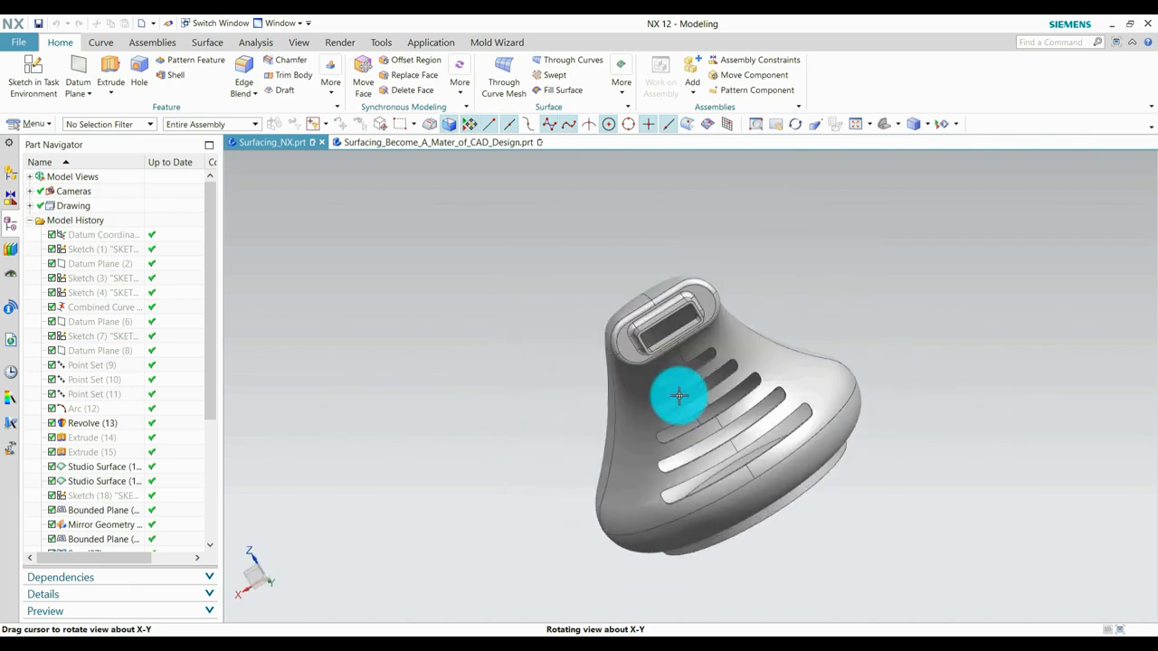
- Switch file tabs to bring up the device's dimensioned drafting sheet with its views
{"action": "left_click", "coordinate": [443, 142]}
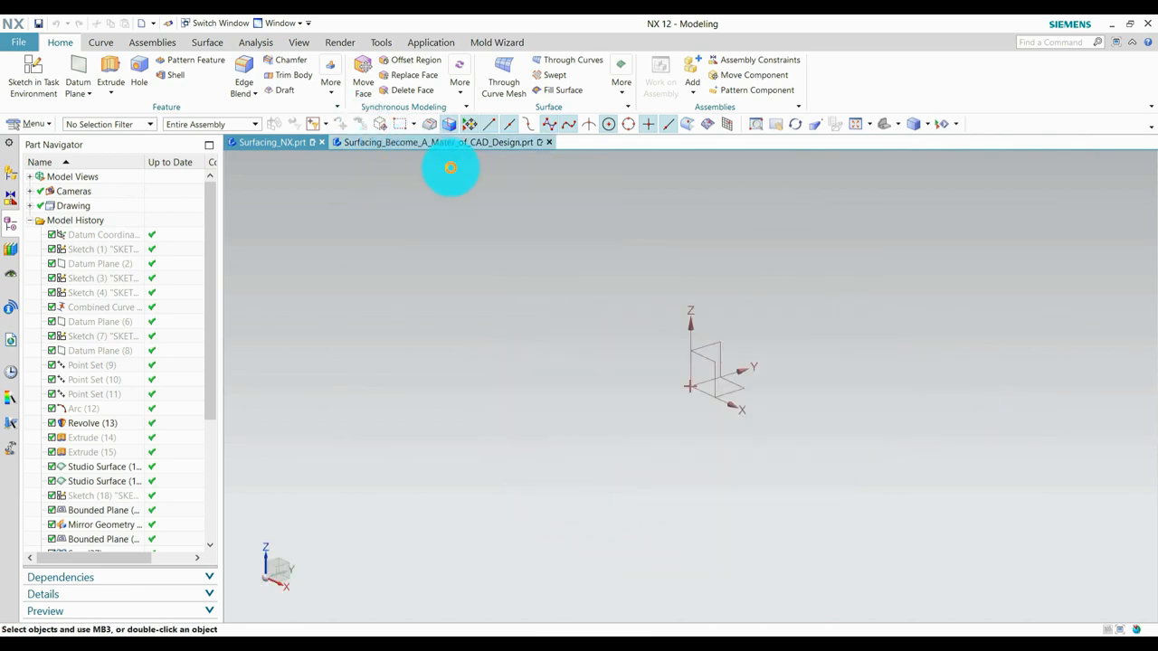
{"action": "left_click", "coordinate": [438, 141]}
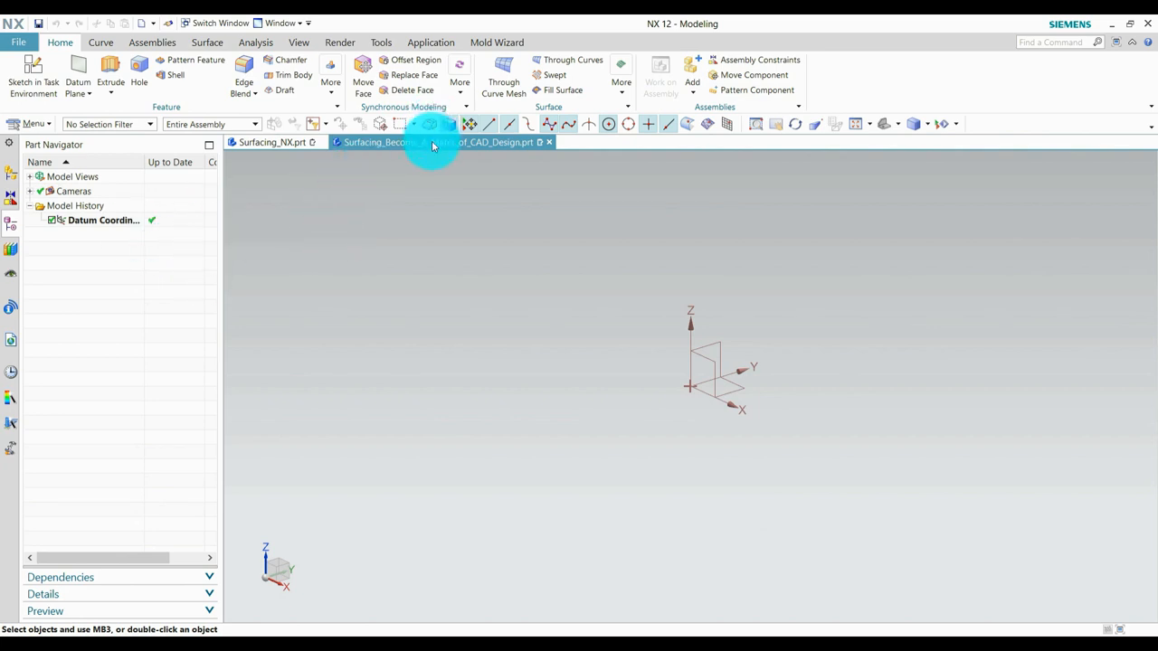
{"action": "mouse_move", "coordinate": [336, 213]}
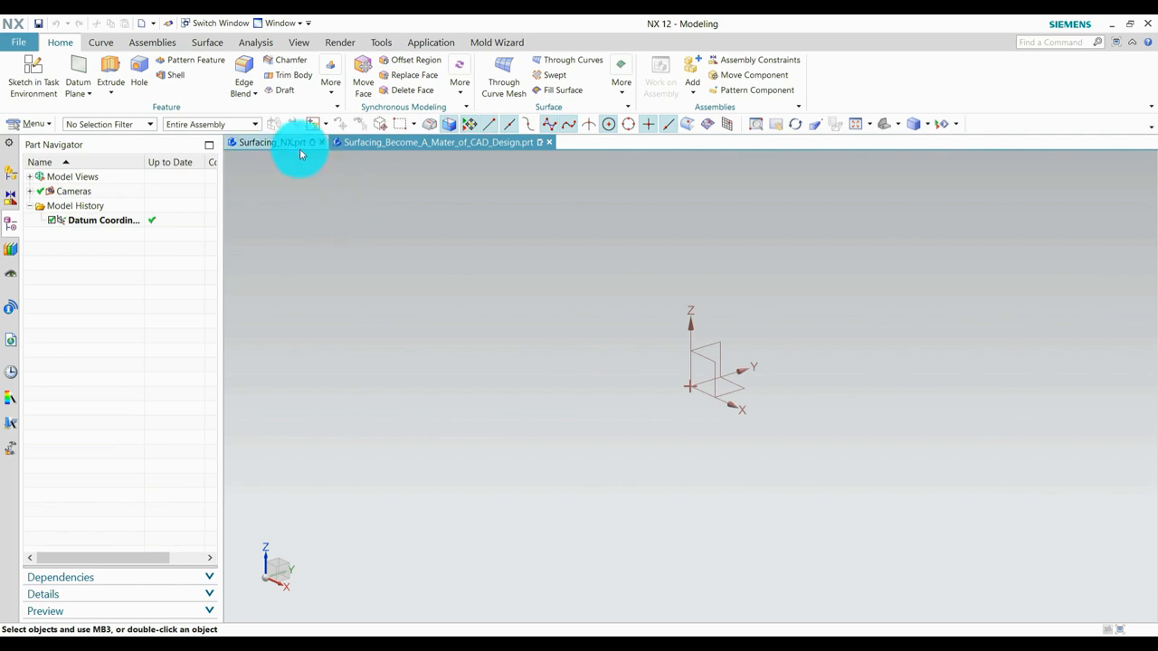
{"action": "mouse_move", "coordinate": [272, 141]}
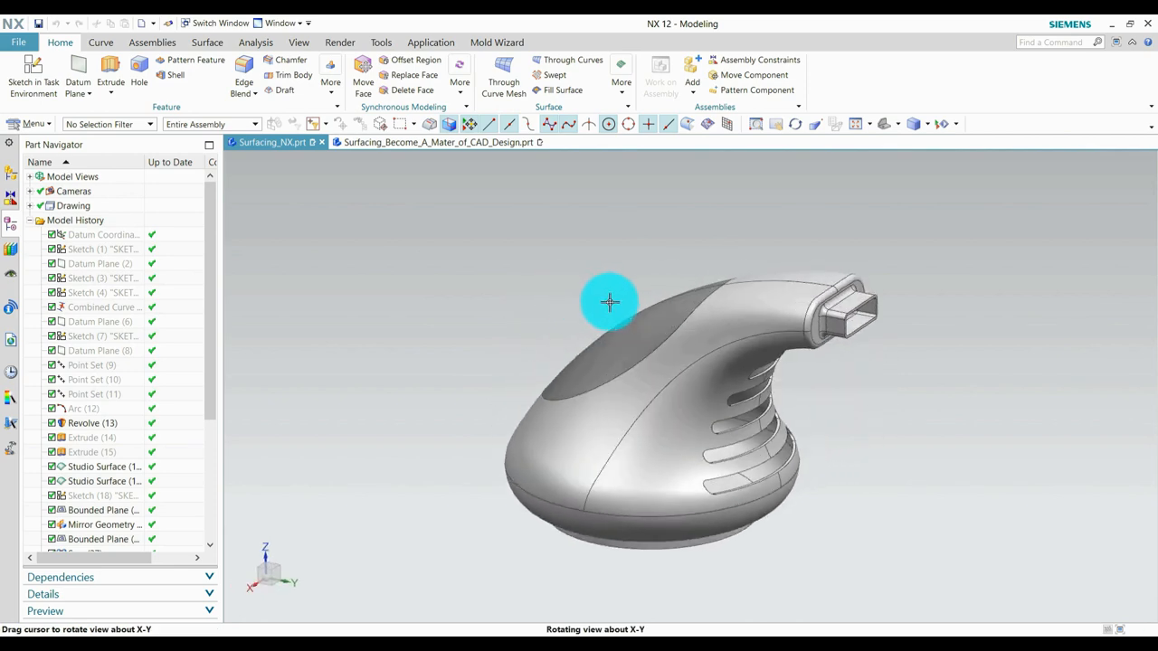
{"action": "left_click_drag", "start_coordinate": [607, 302], "coordinate": [521, 348]}
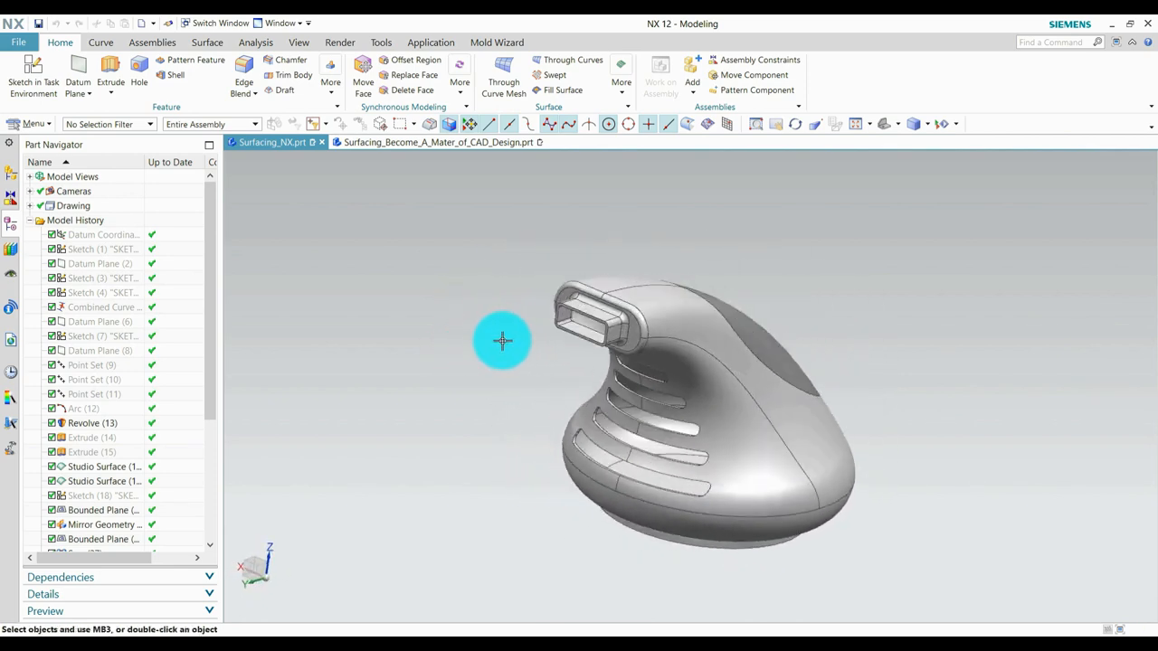
{"action": "mouse_move", "coordinate": [431, 380]}
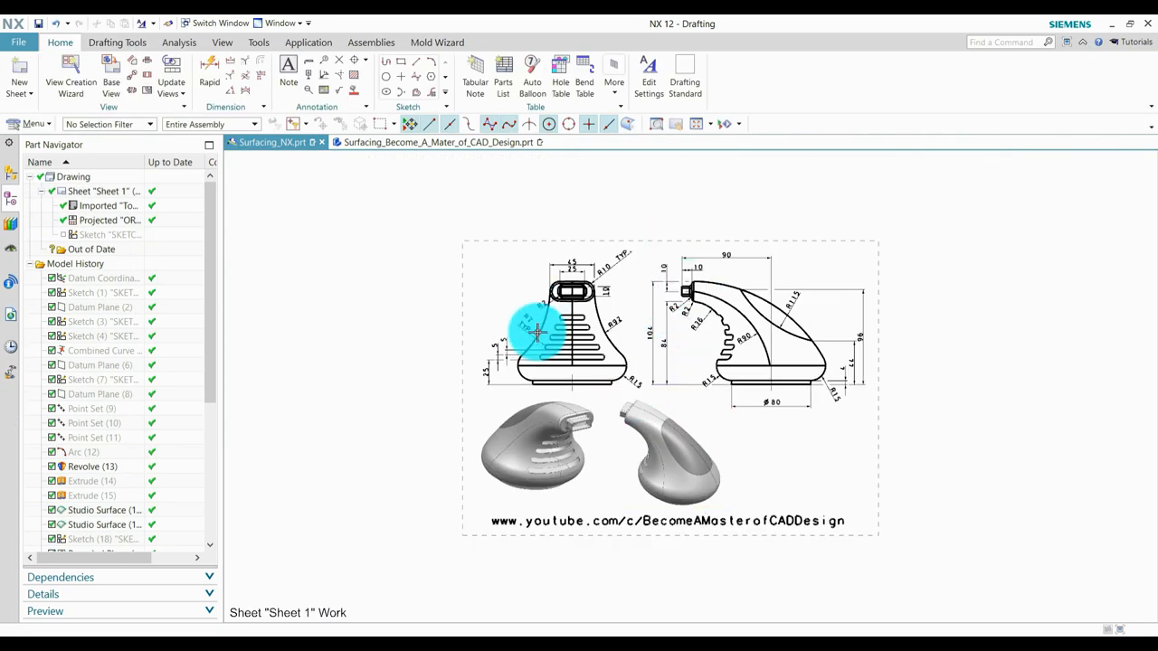
{"action": "mouse_move", "coordinate": [684, 441]}
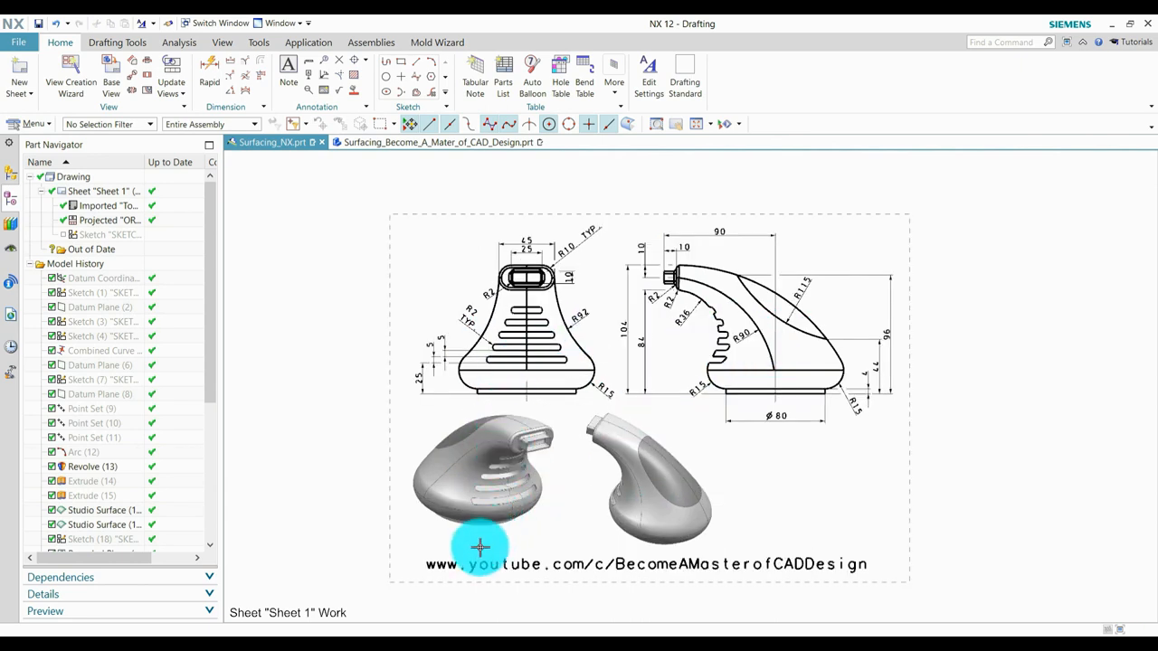
{"action": "mouse_move", "coordinate": [532, 593]}
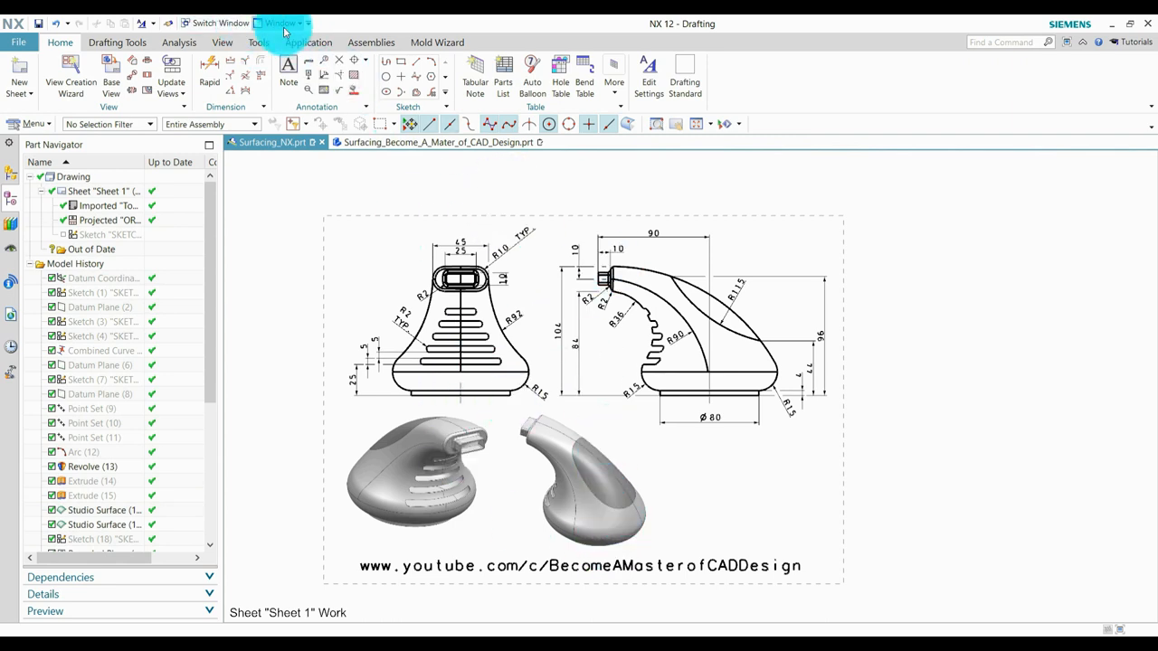
- Split the workspace into two tabbed groups with the drawing docked beside the empty part
{"action": "left_click", "coordinate": [284, 22]}
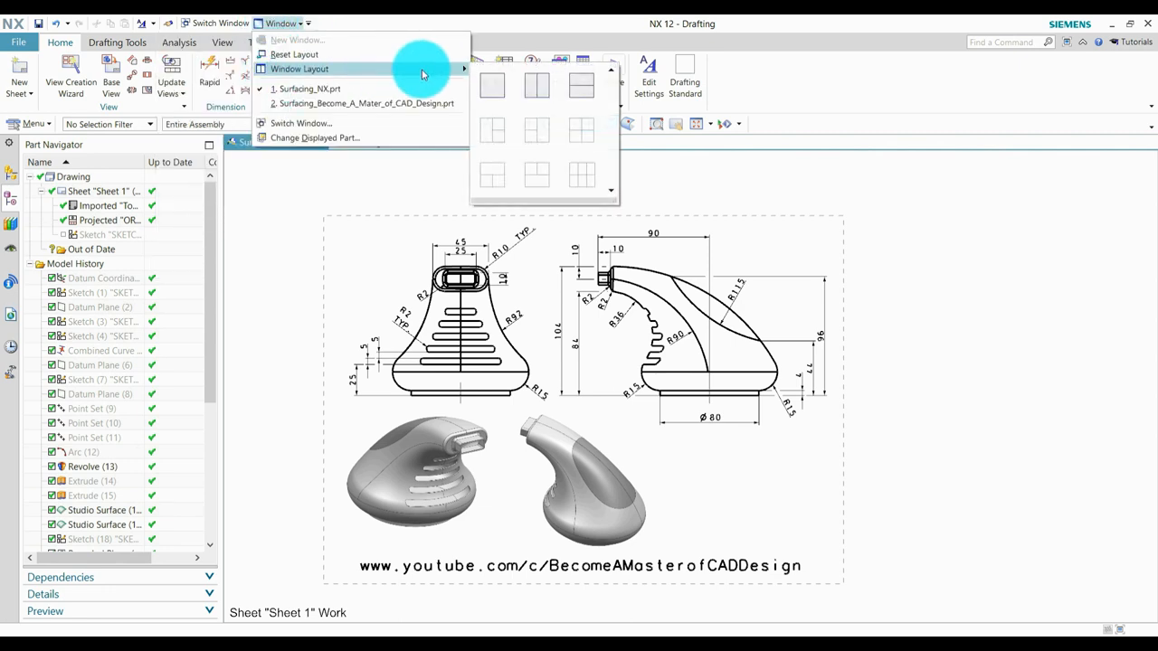
{"action": "mouse_move", "coordinate": [549, 87]}
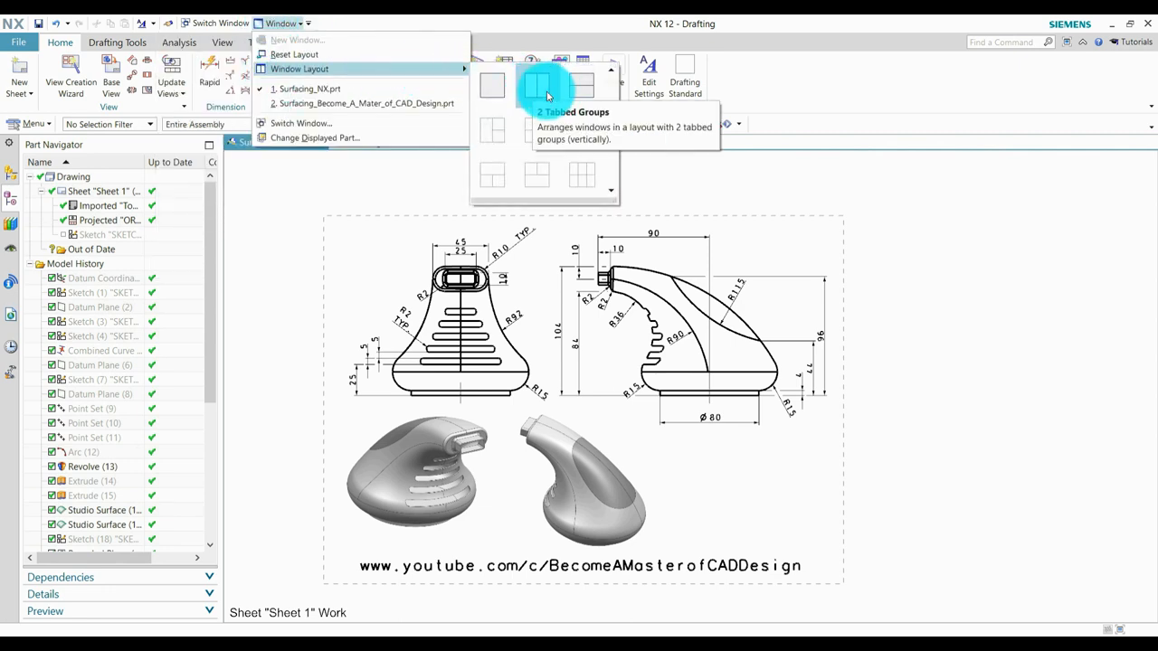
{"action": "left_click", "coordinate": [557, 85]}
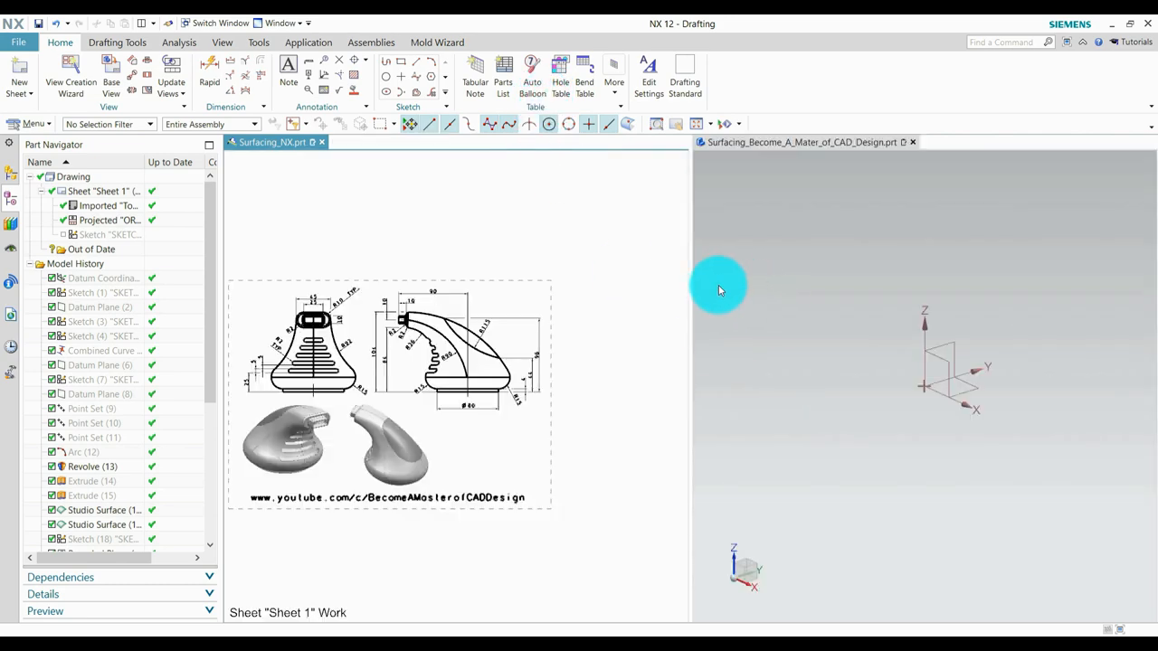
{"action": "mouse_move", "coordinate": [595, 179]}
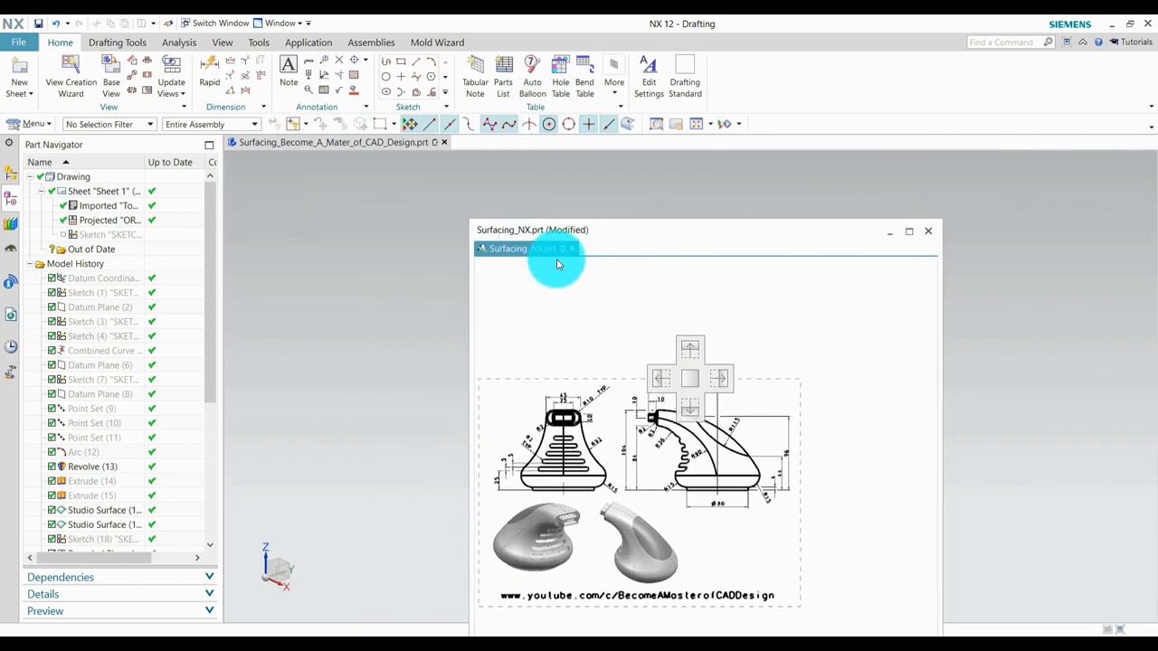
{"action": "left_click", "coordinate": [908, 232]}
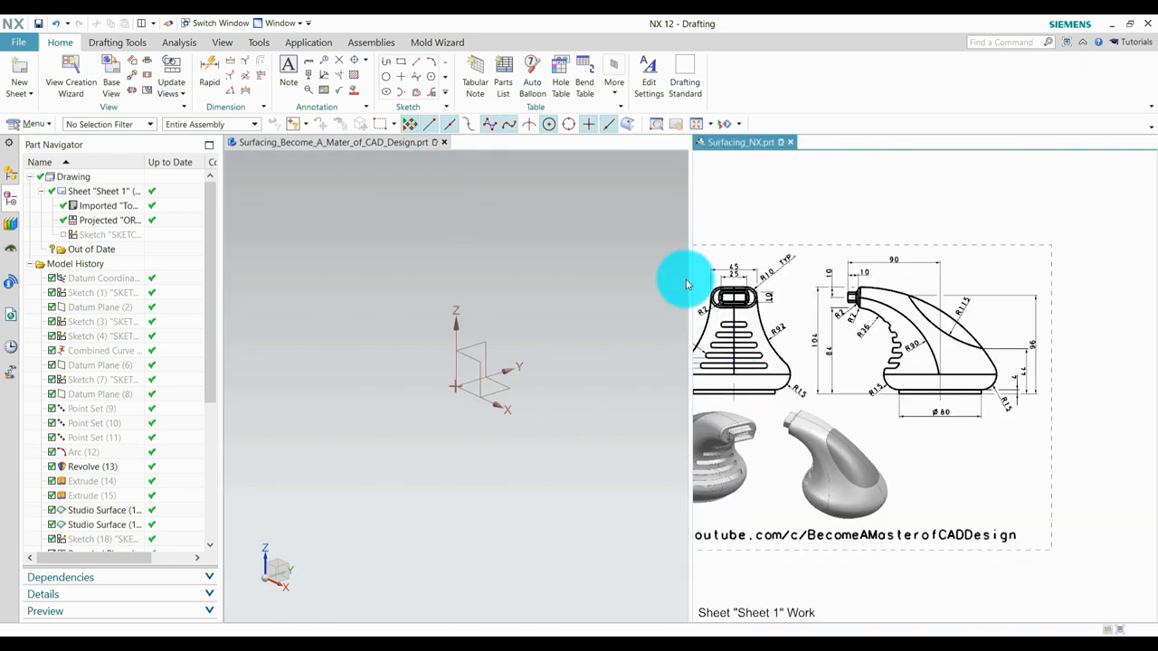
{"action": "mouse_move", "coordinate": [689, 228]}
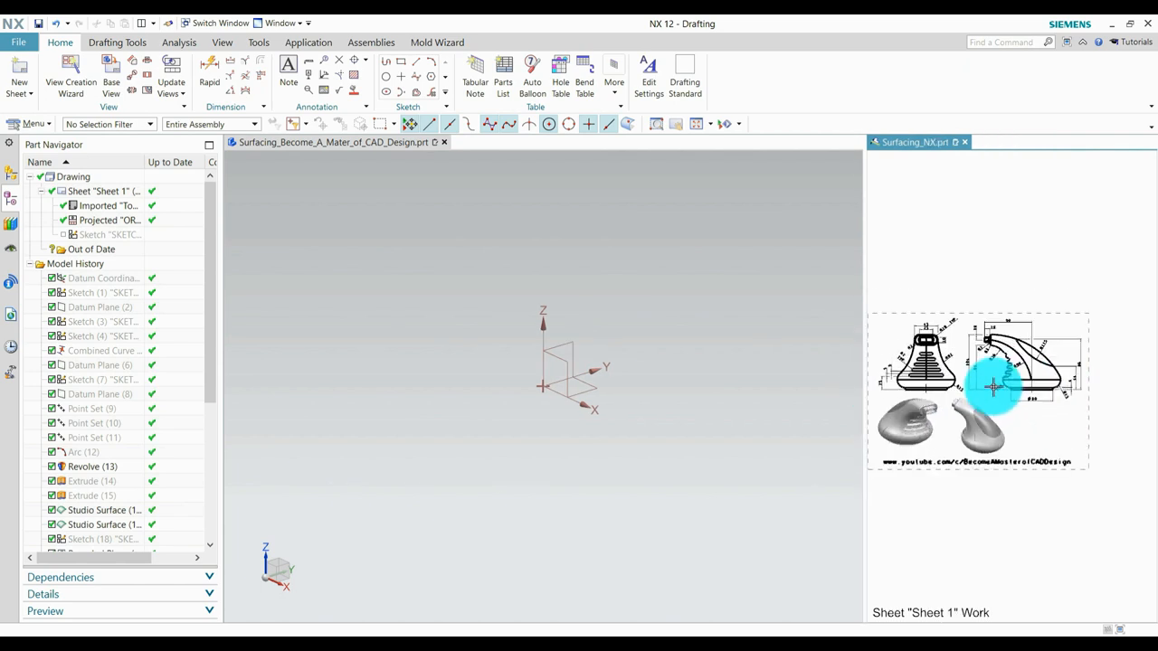
{"action": "mouse_move", "coordinate": [955, 409]}
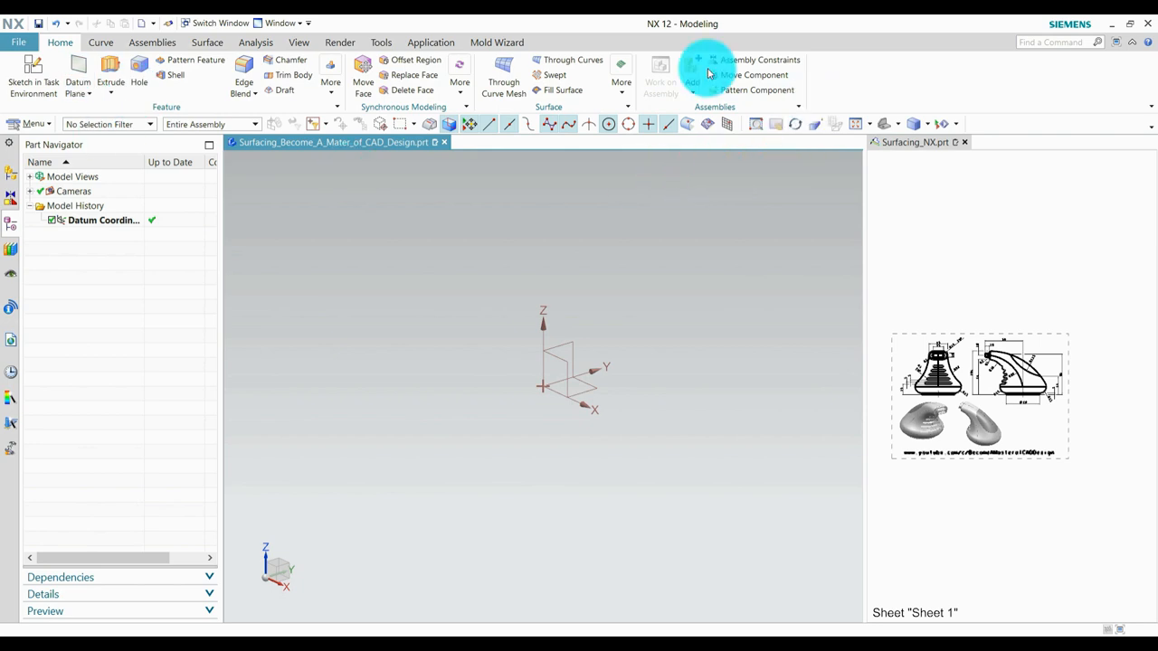
{"action": "mouse_move", "coordinate": [776, 467]}
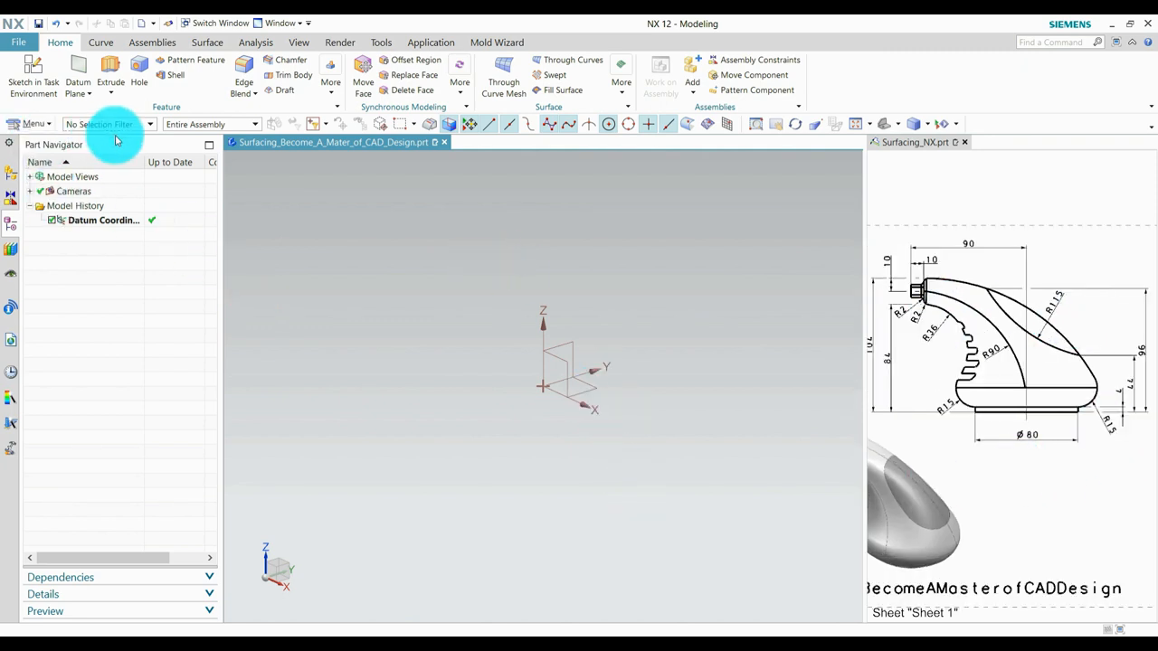
- Create a sketch on the default datum plane and orient the view onto it
{"action": "left_click", "coordinate": [32, 76]}
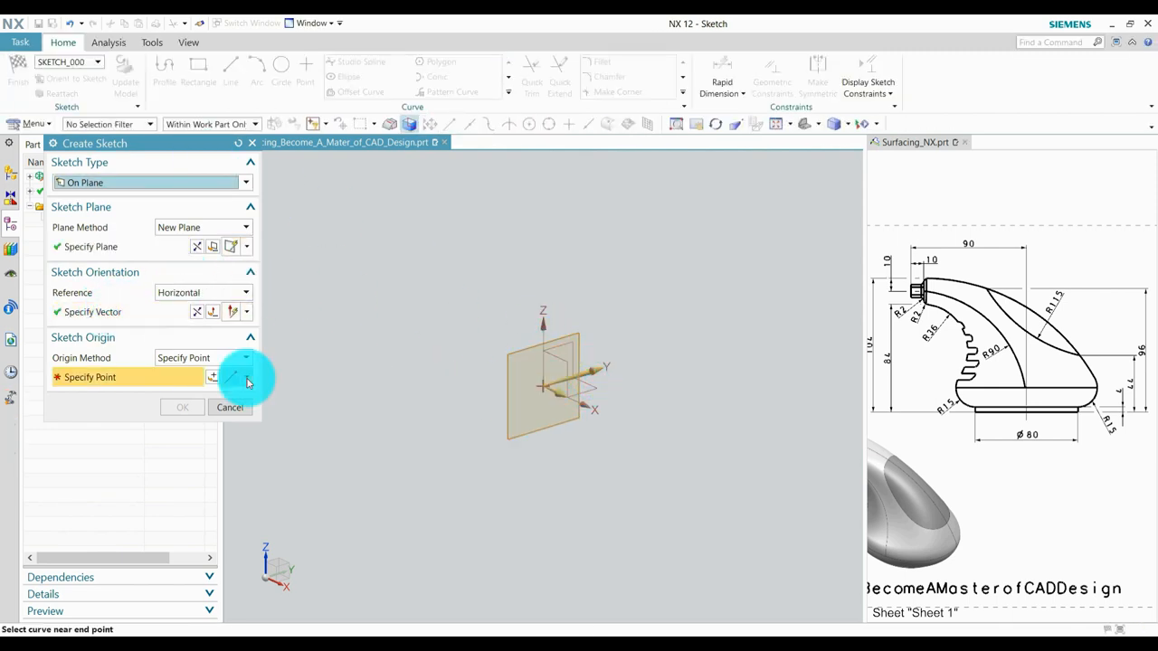
{"action": "left_click", "coordinate": [231, 378]}
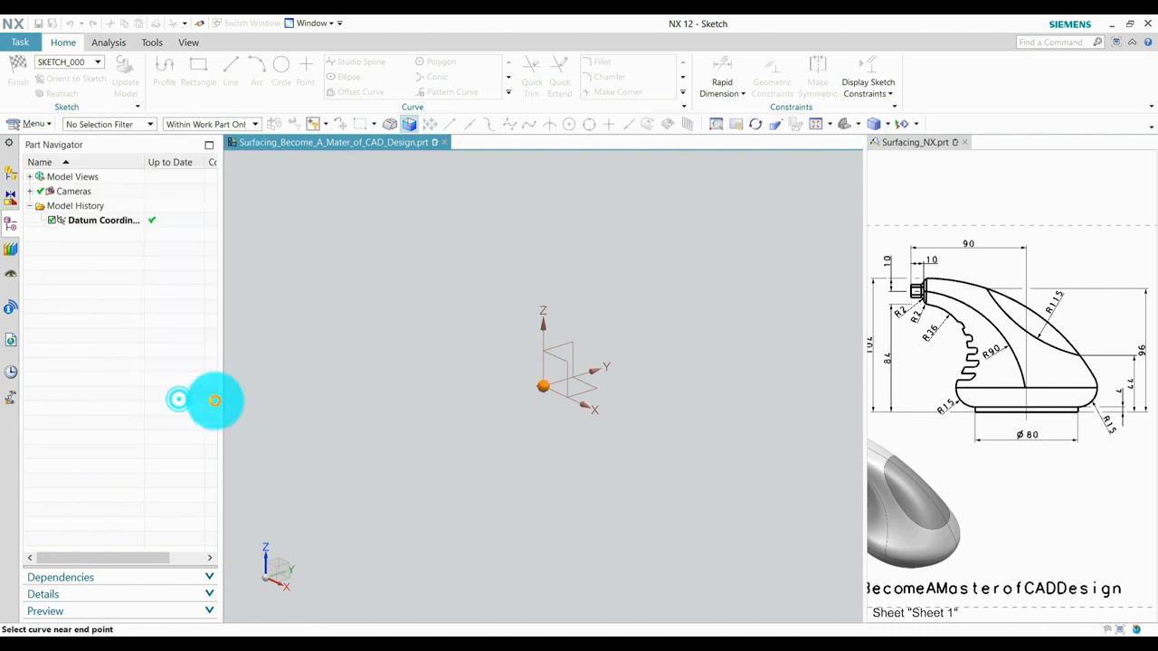
{"action": "left_click", "coordinate": [165, 70]}
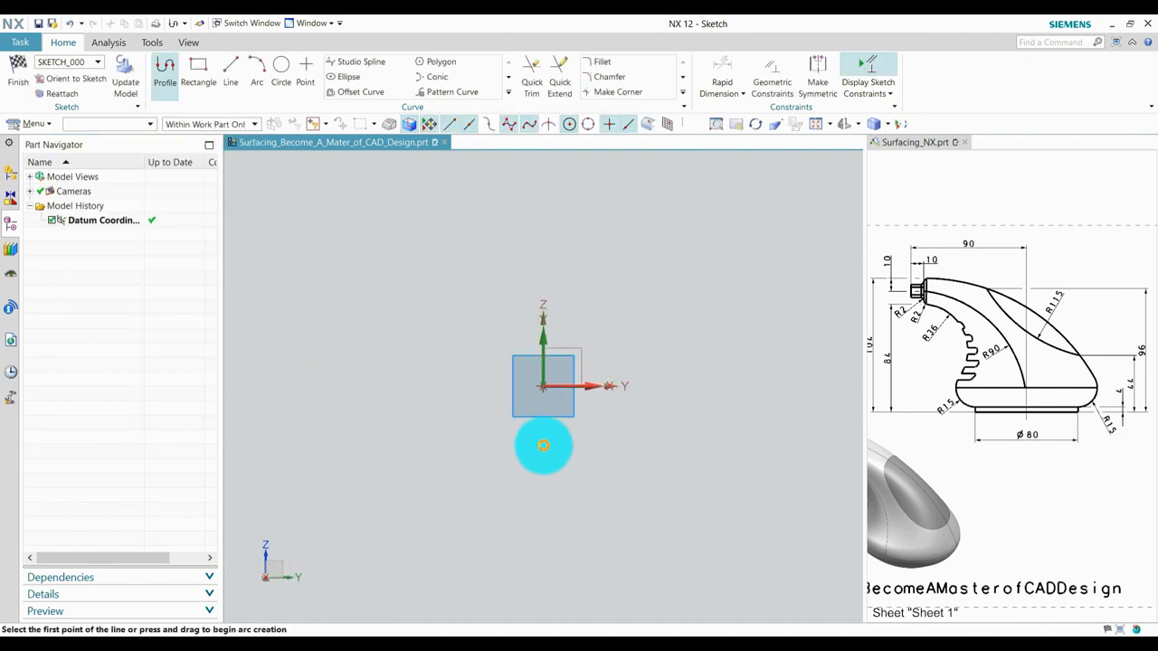
- Draw the horizontal base line through the origin
{"action": "left_click", "coordinate": [165, 70]}
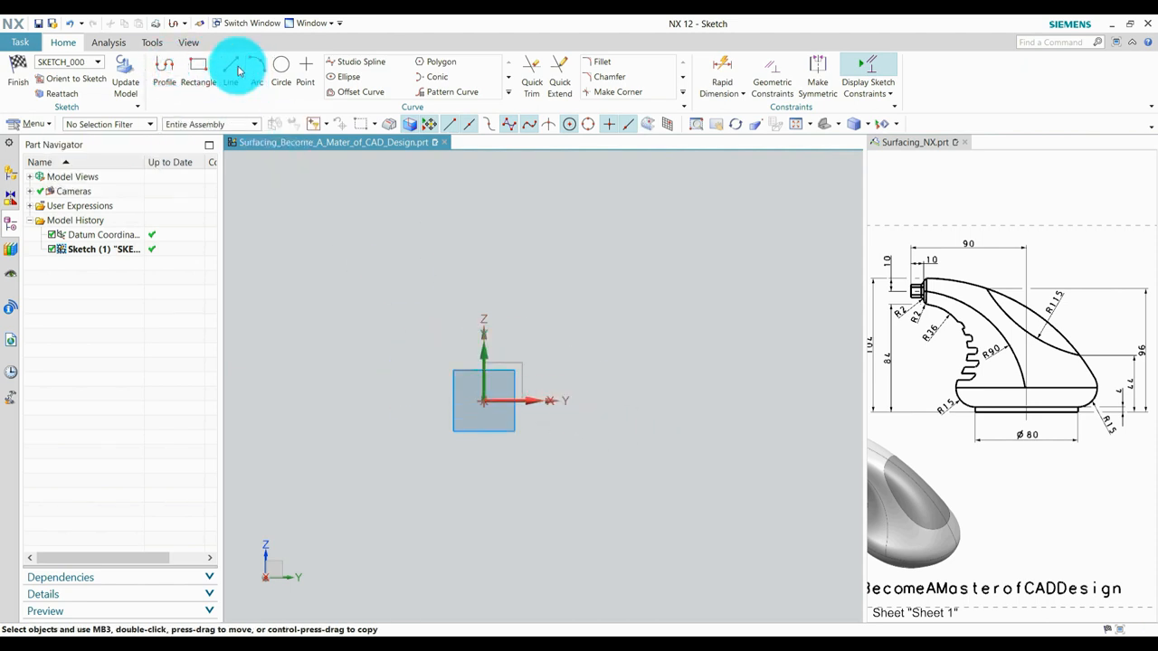
{"action": "left_click", "coordinate": [232, 71]}
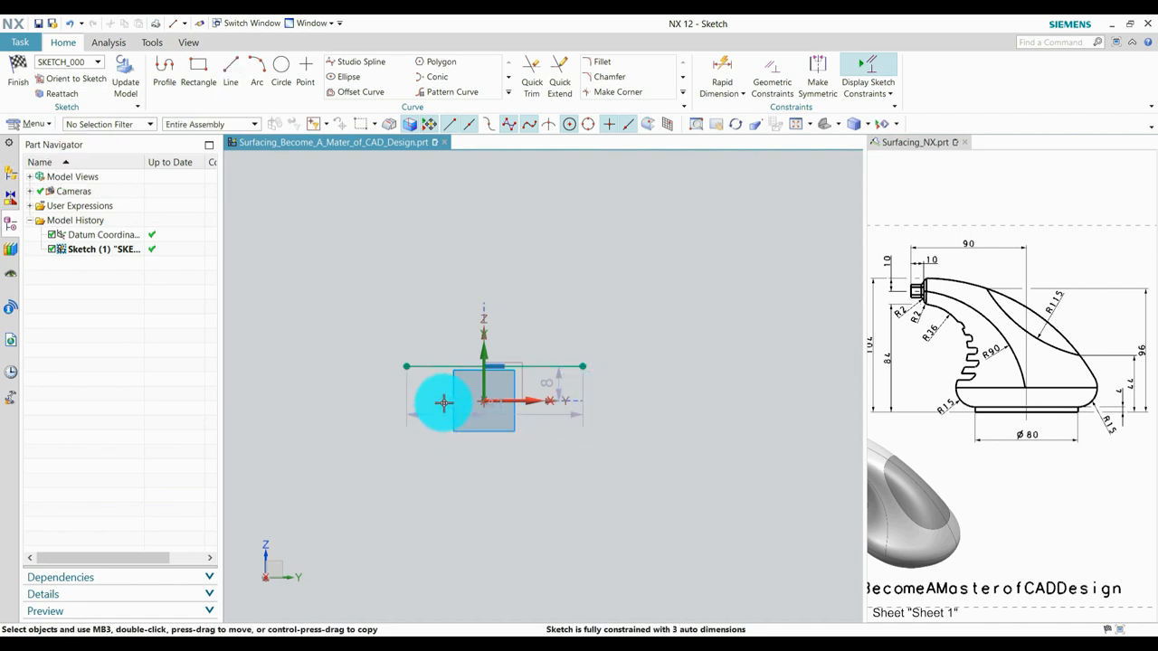
{"action": "left_click_drag", "start_coordinate": [444, 402], "coordinate": [547, 417]}
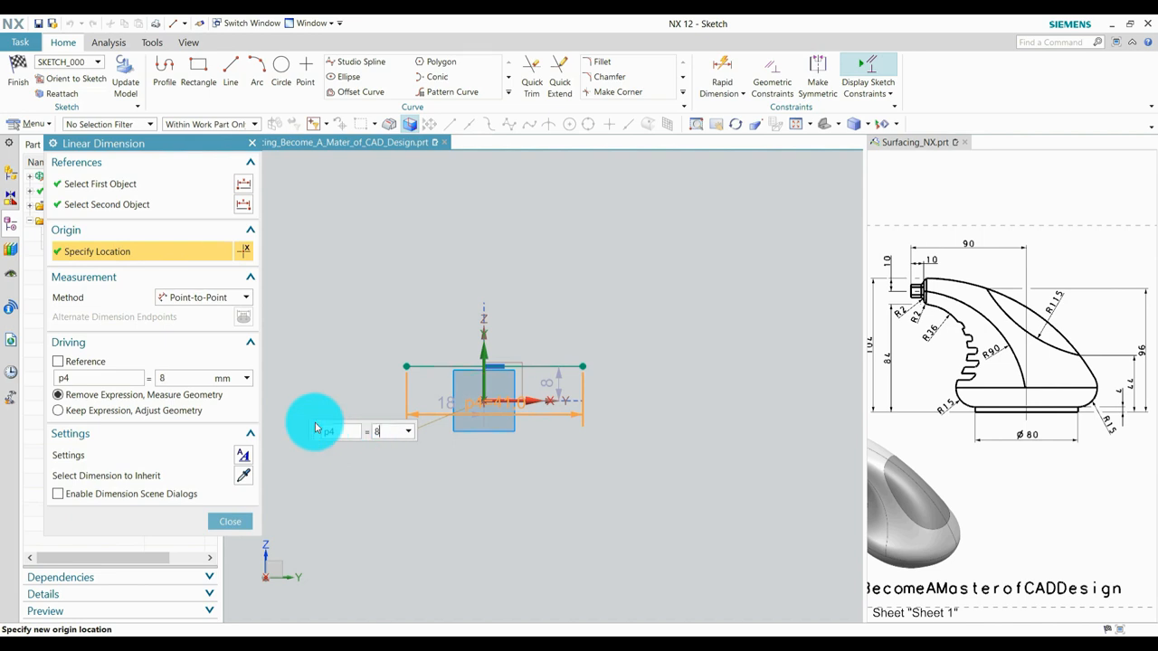
- Dimension the base line 80 long with a 4 vertical offset from the origin
{"action": "left_click", "coordinate": [230, 521]}
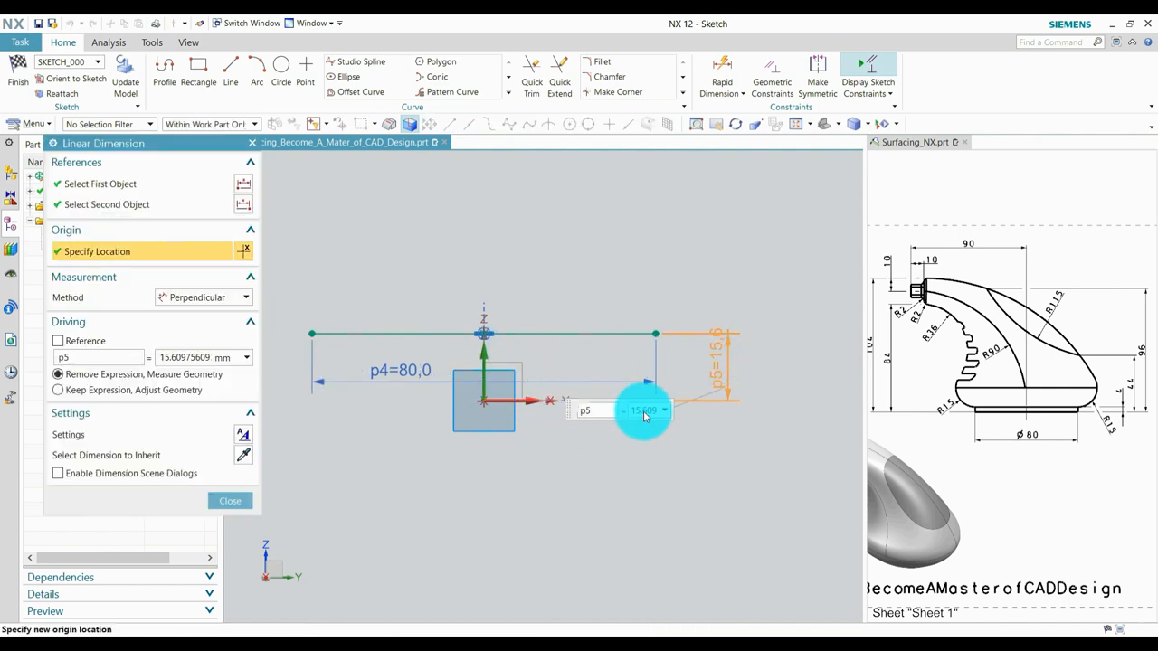
{"action": "left_click", "coordinate": [229, 499]}
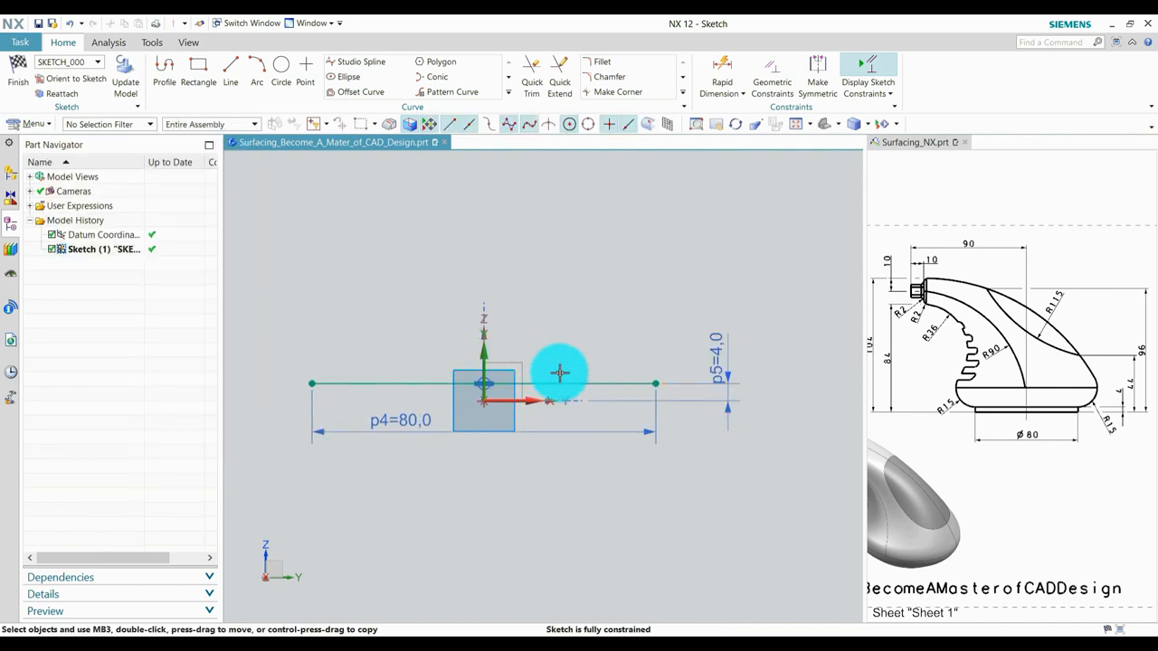
{"action": "left_click", "coordinate": [727, 384]}
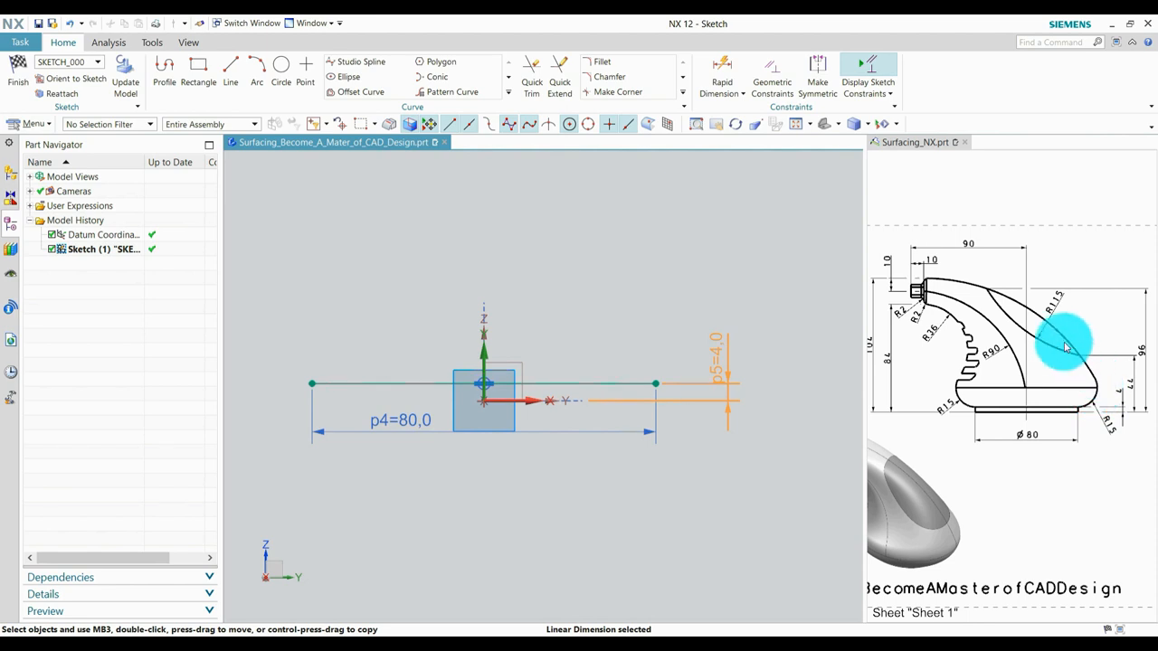
{"action": "mouse_move", "coordinate": [1085, 360]}
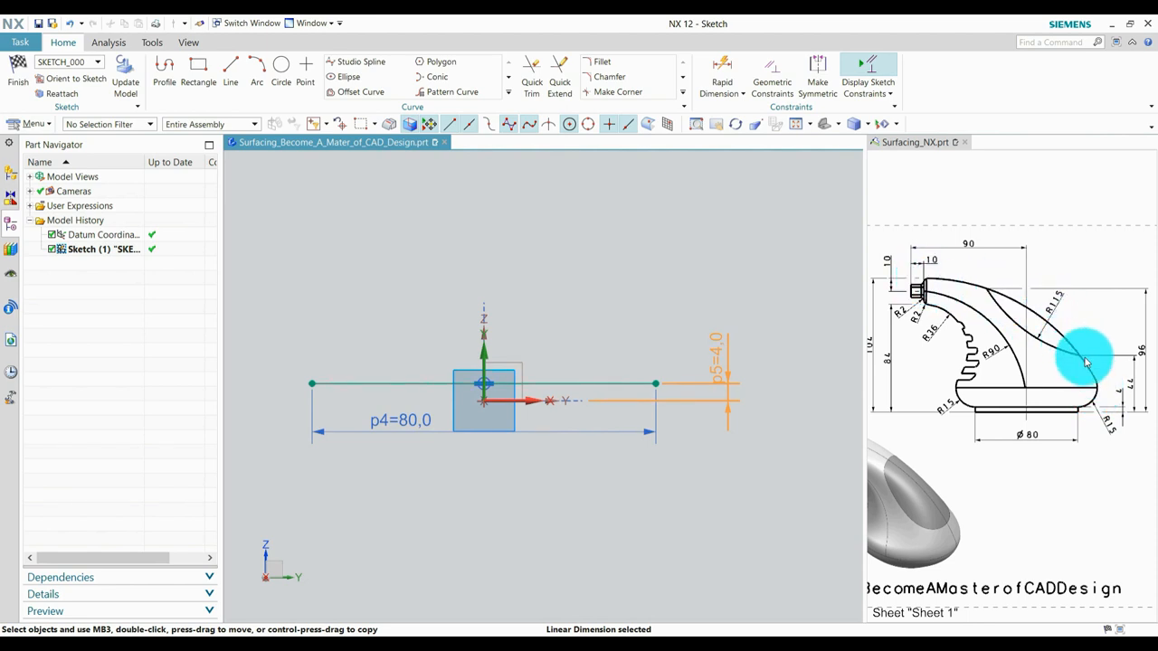
{"action": "left_click", "coordinate": [257, 71]}
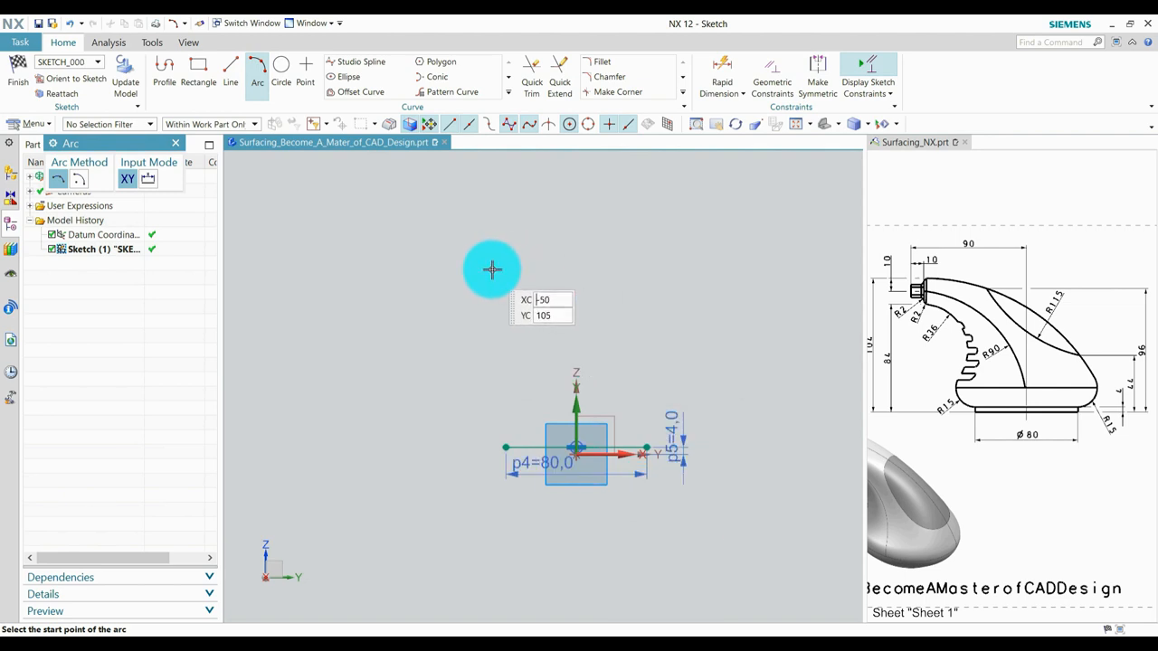
- Sketch the large sweeping arc from up-left down to the base line's right end
{"action": "left_click", "coordinate": [492, 270]}
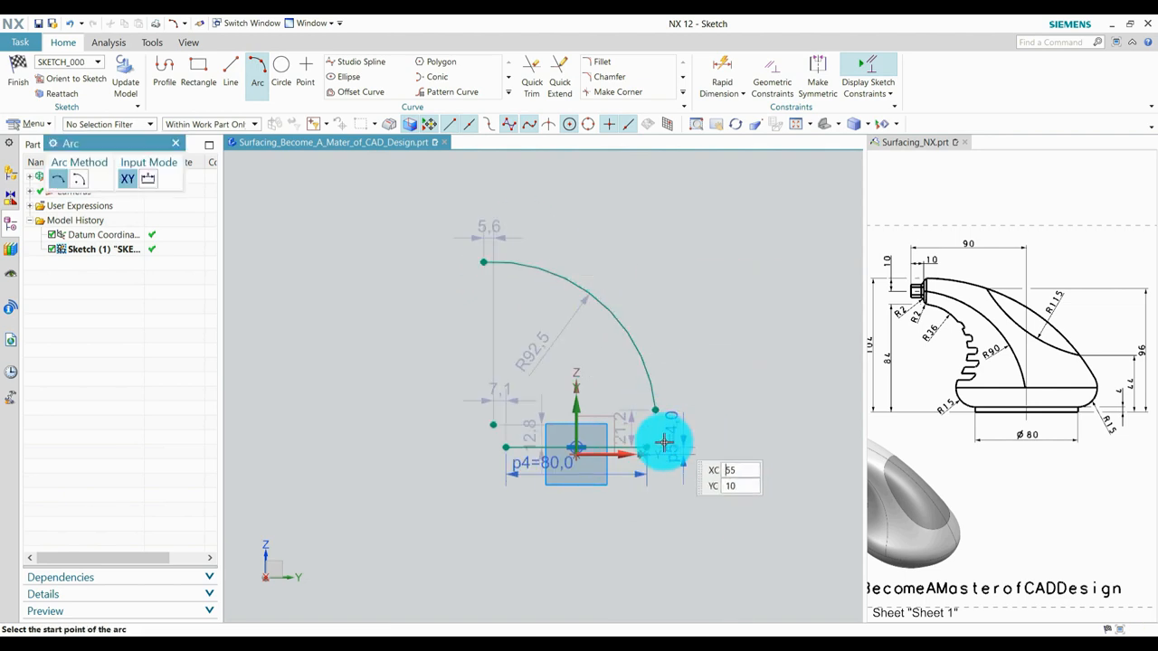
{"action": "left_click", "coordinate": [666, 443]}
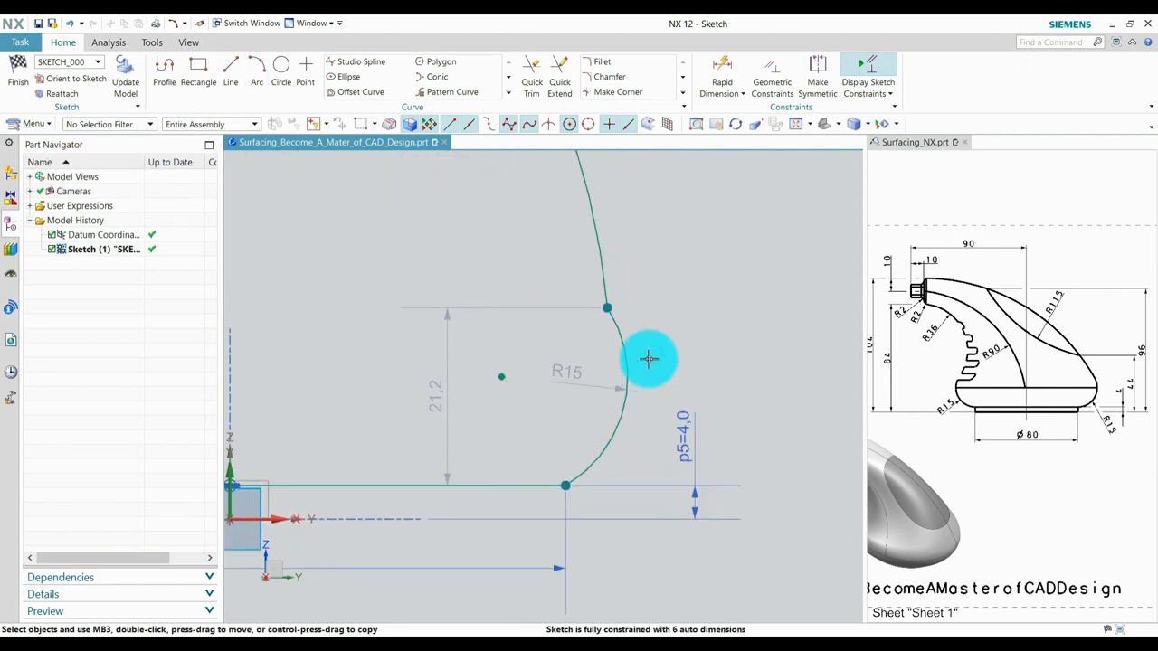
{"action": "mouse_move", "coordinate": [619, 322]}
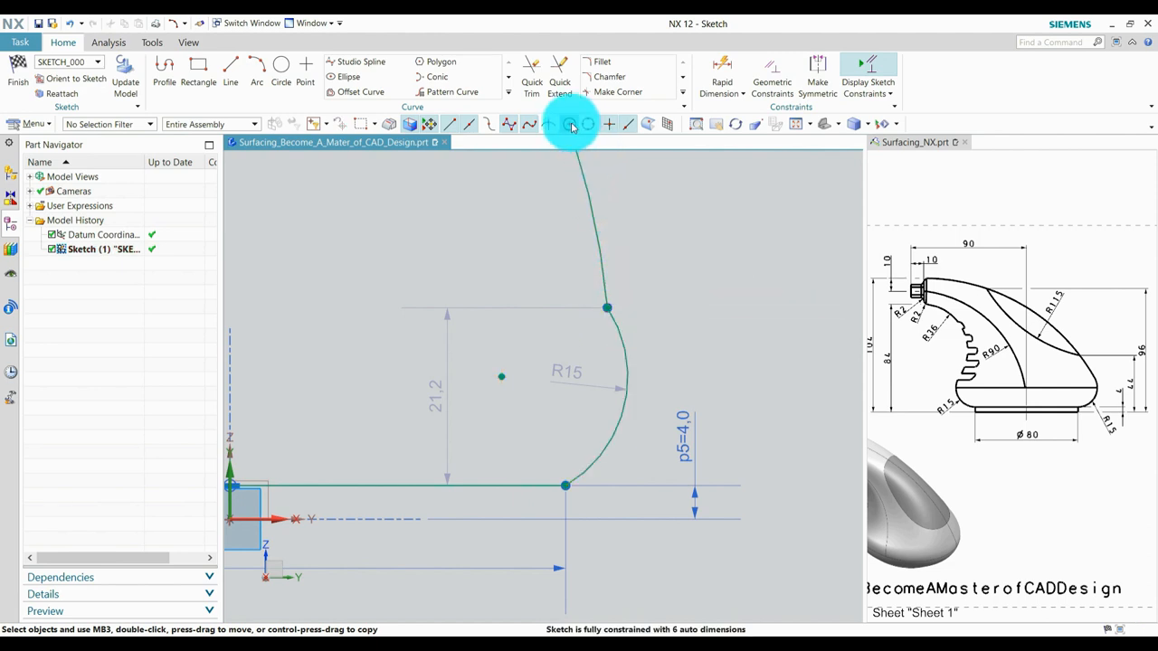
{"action": "mouse_move", "coordinate": [659, 233]}
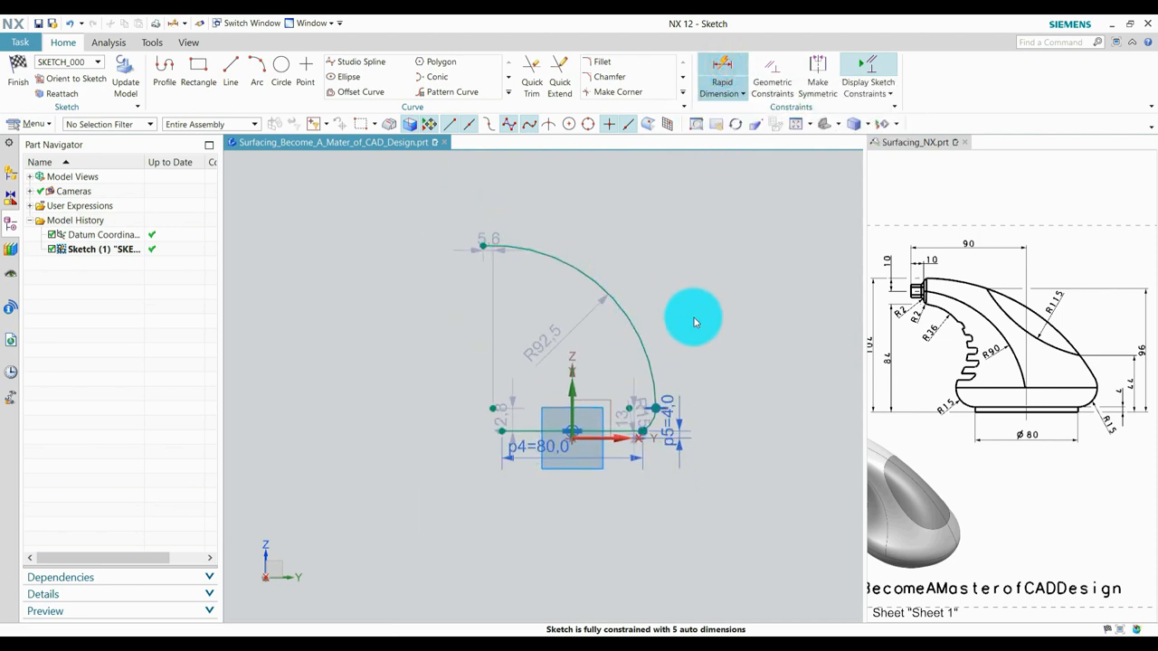
- Dimension the horizontal distance to the arc's top as 80
{"action": "left_click", "coordinate": [720, 73]}
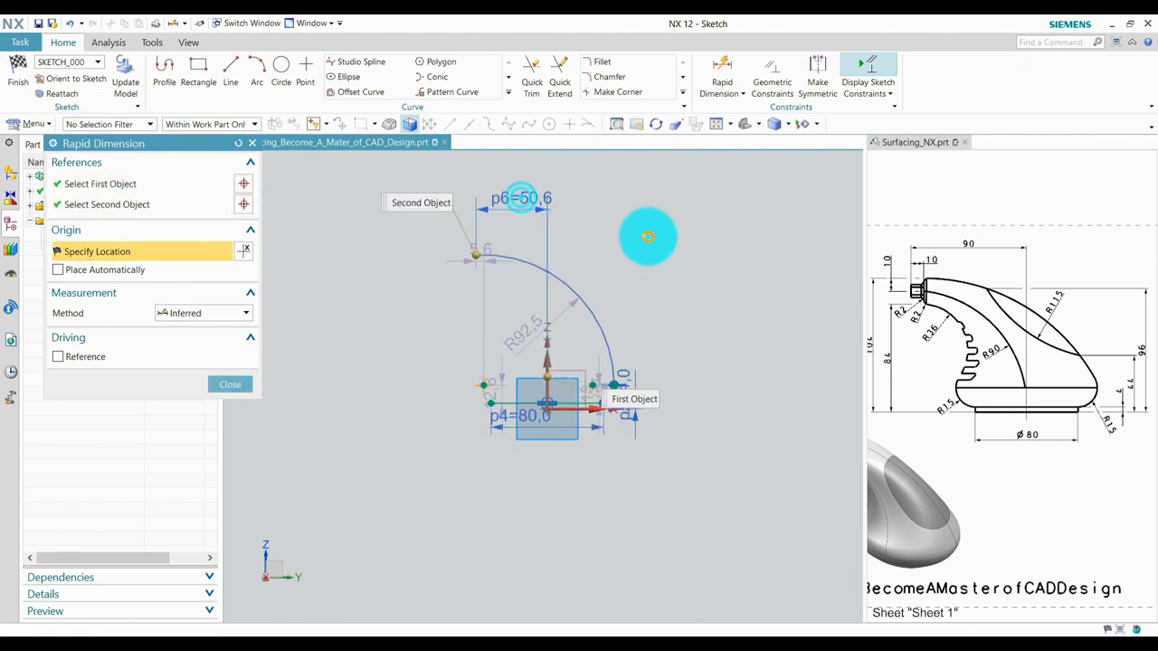
{"action": "left_click", "coordinate": [230, 383]}
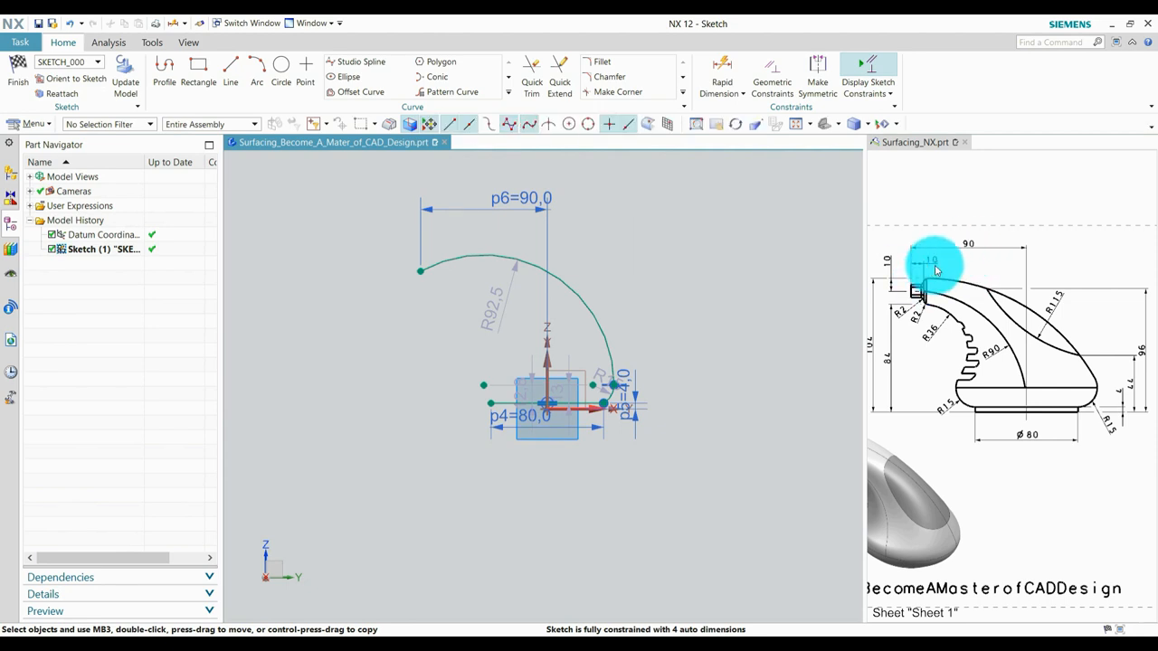
{"action": "double_click", "coordinate": [521, 197]}
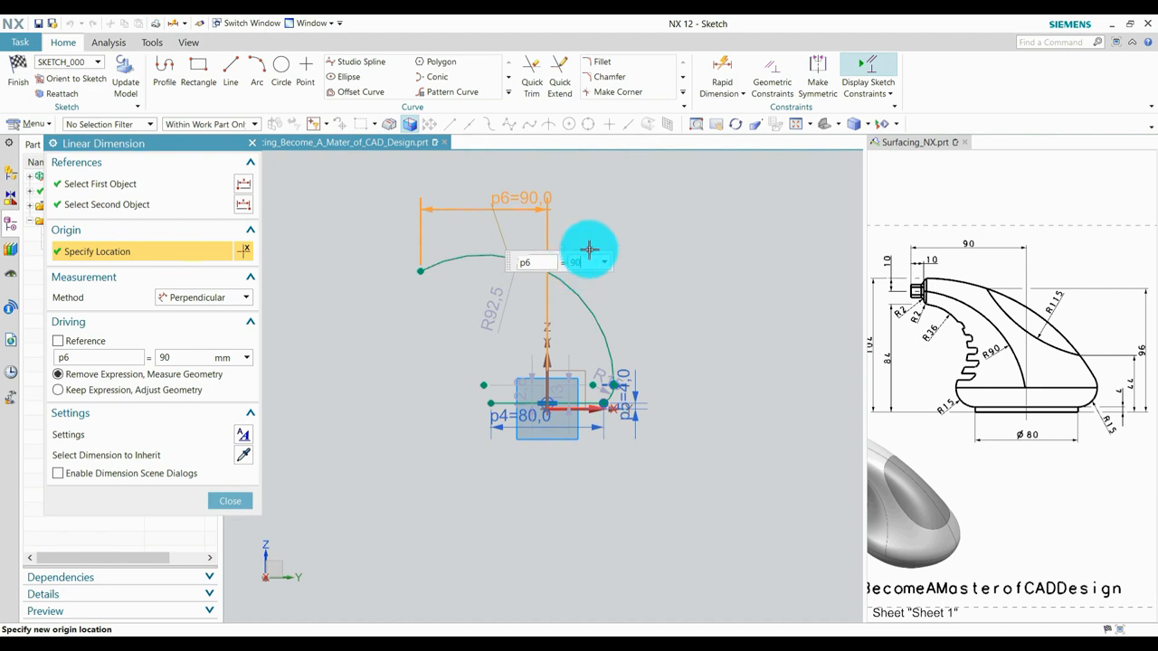
{"action": "left_click", "coordinate": [230, 499]}
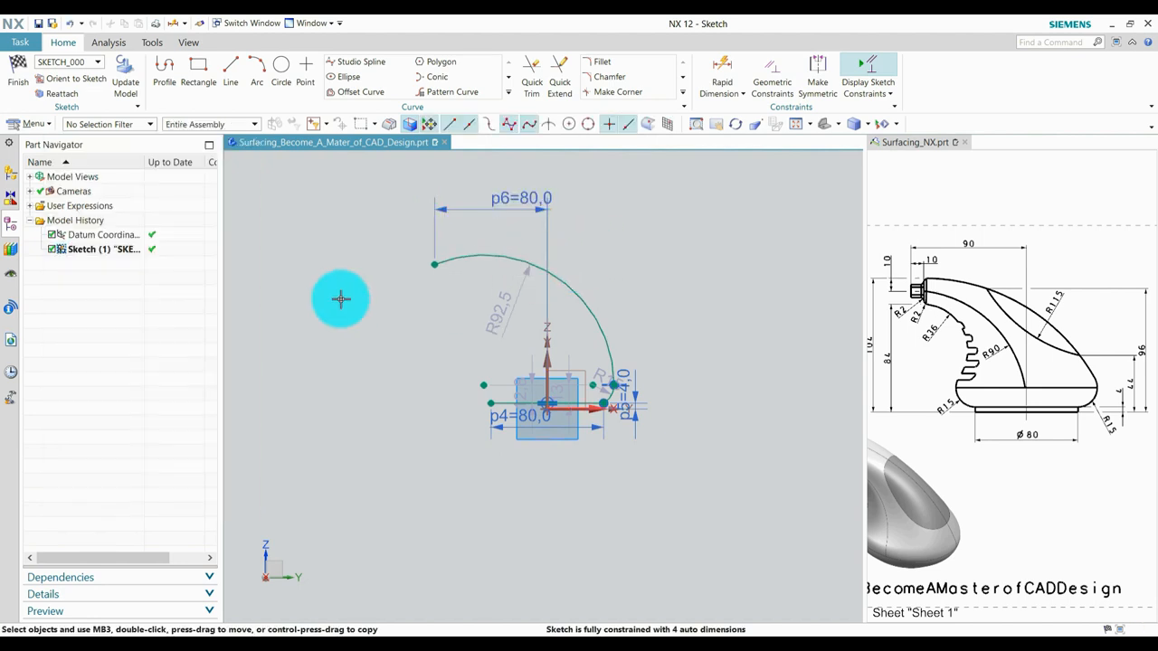
- Draw the short top line and dimension it 10 long
{"action": "left_click", "coordinate": [230, 71]}
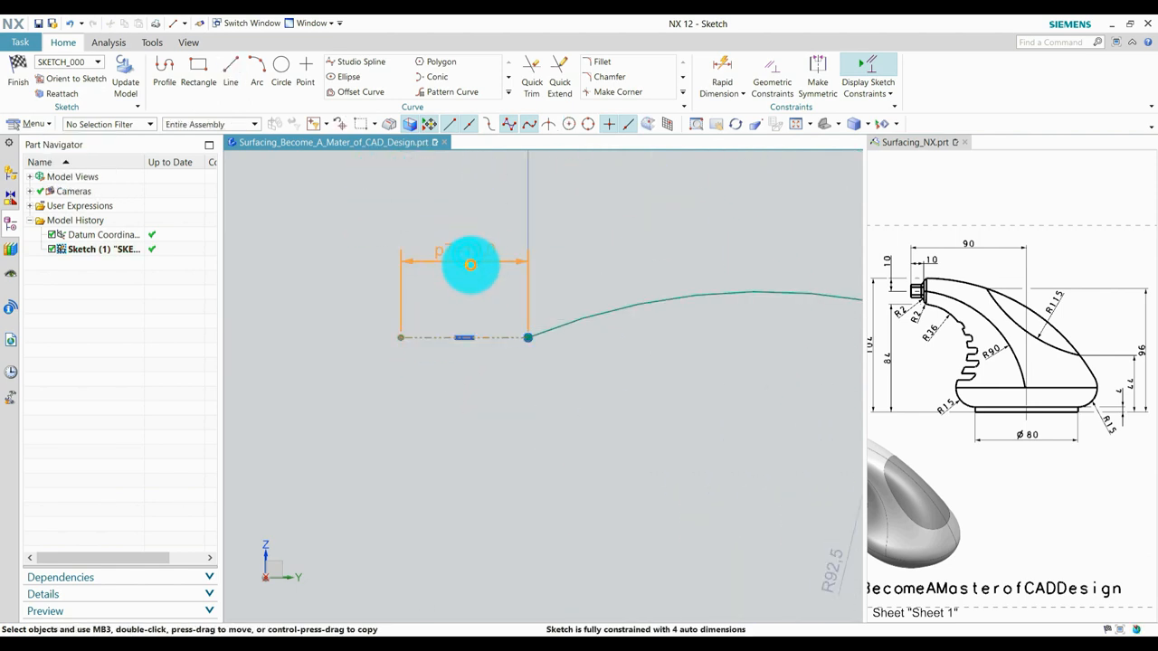
{"action": "left_click", "coordinate": [471, 265]}
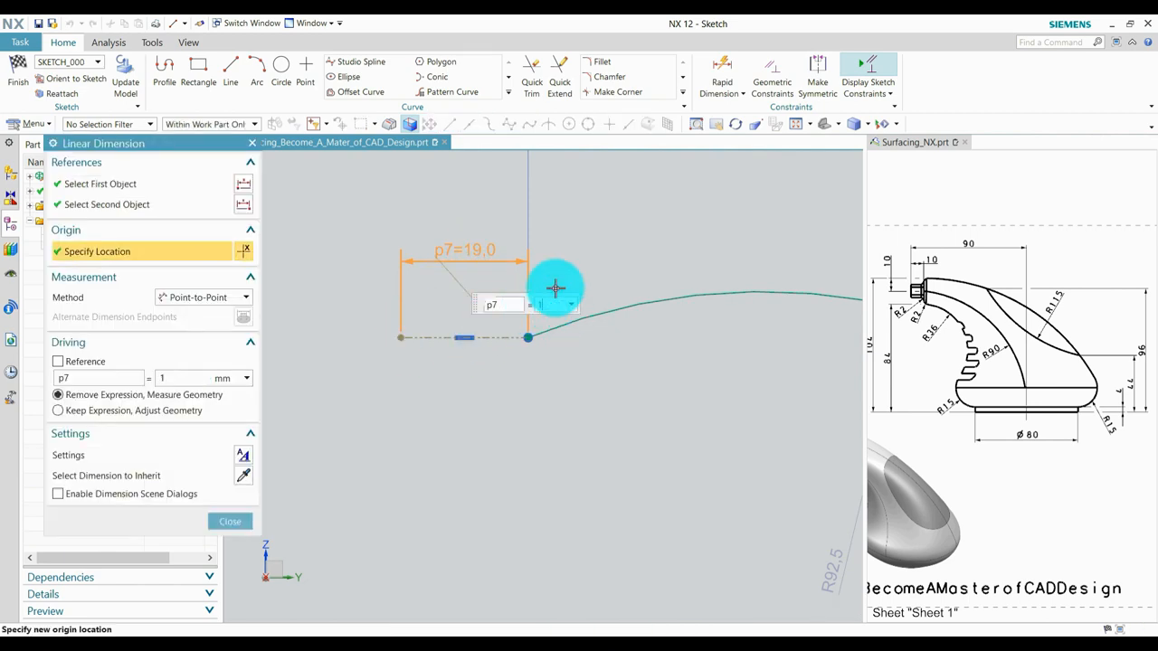
{"action": "left_click", "coordinate": [229, 521]}
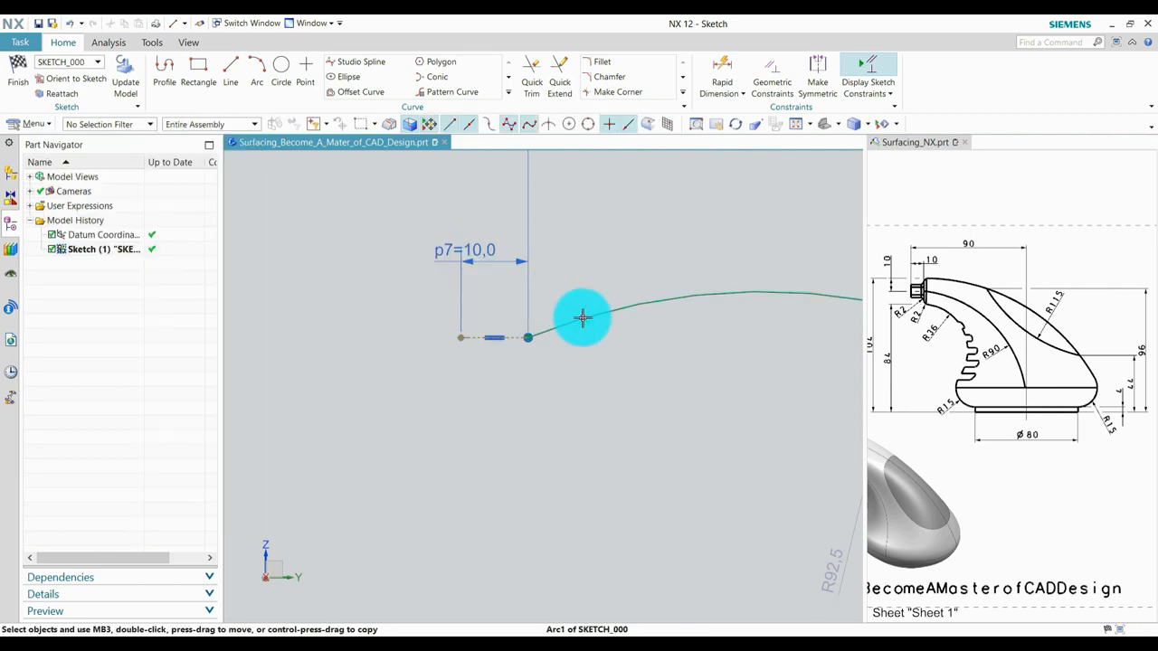
{"action": "left_click", "coordinate": [582, 318]}
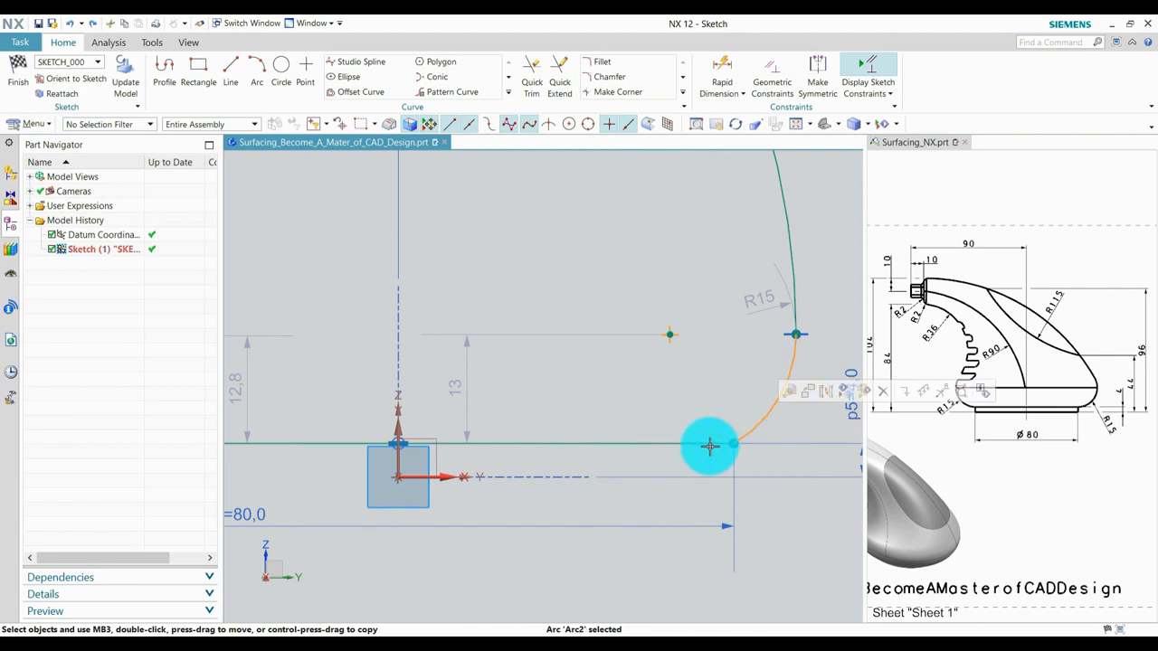
- Adjust the small corner arc and dimension its radius as R15
{"action": "left_click_drag", "start_coordinate": [709, 445], "coordinate": [796, 402]}
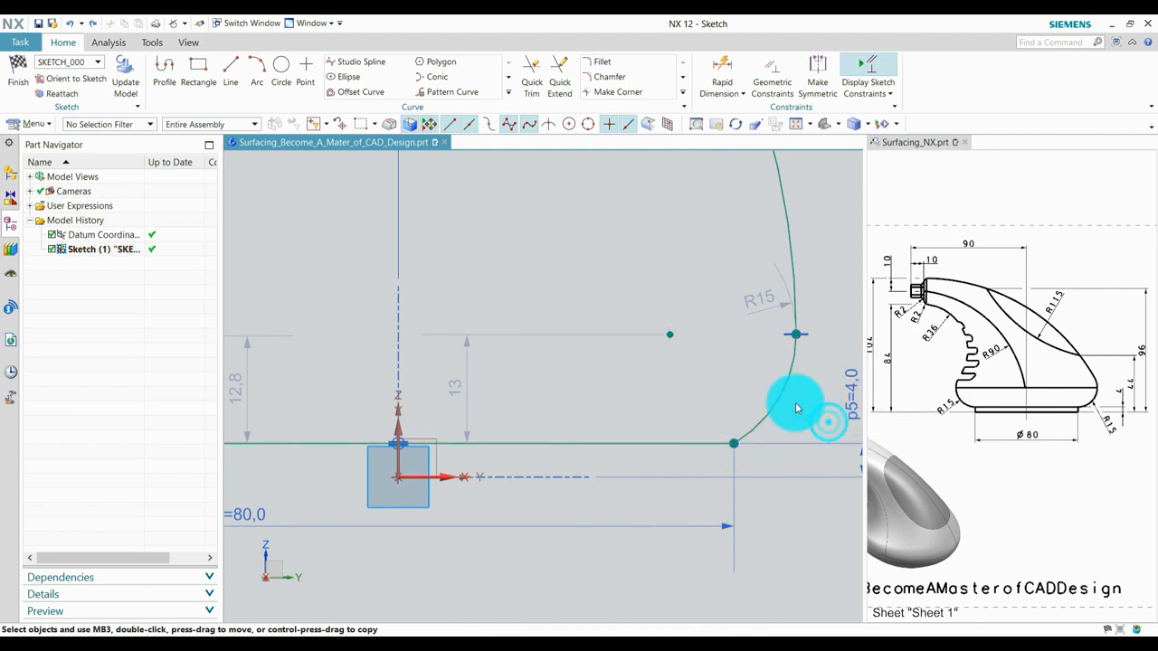
{"action": "left_click", "coordinate": [796, 402]}
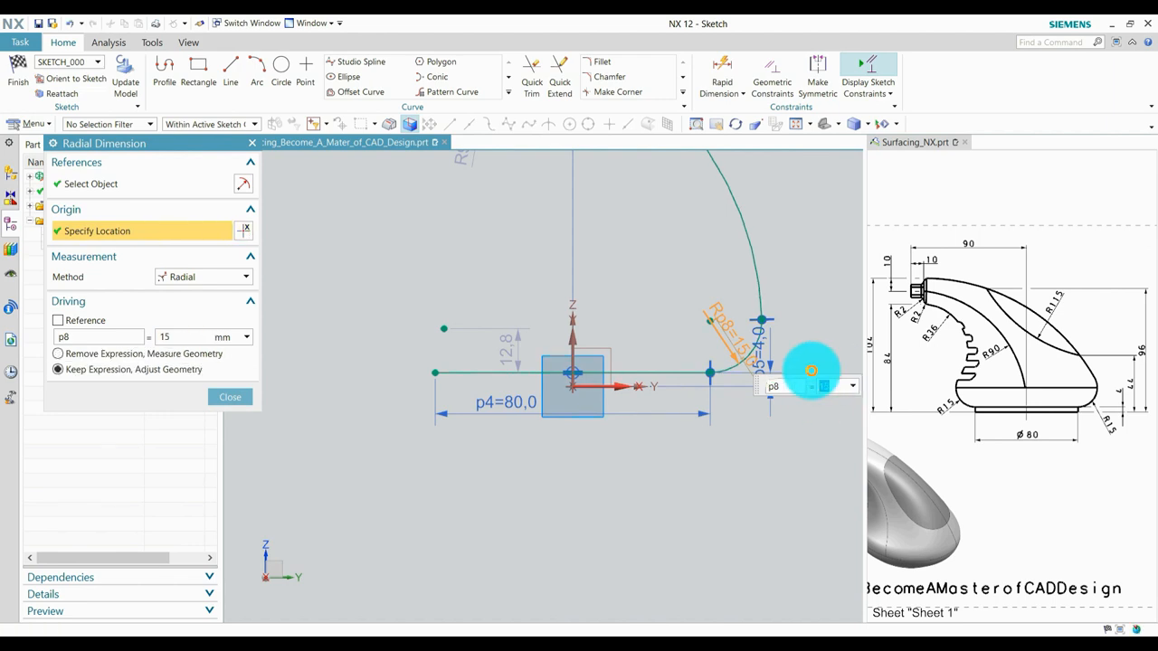
{"action": "left_click", "coordinate": [230, 398]}
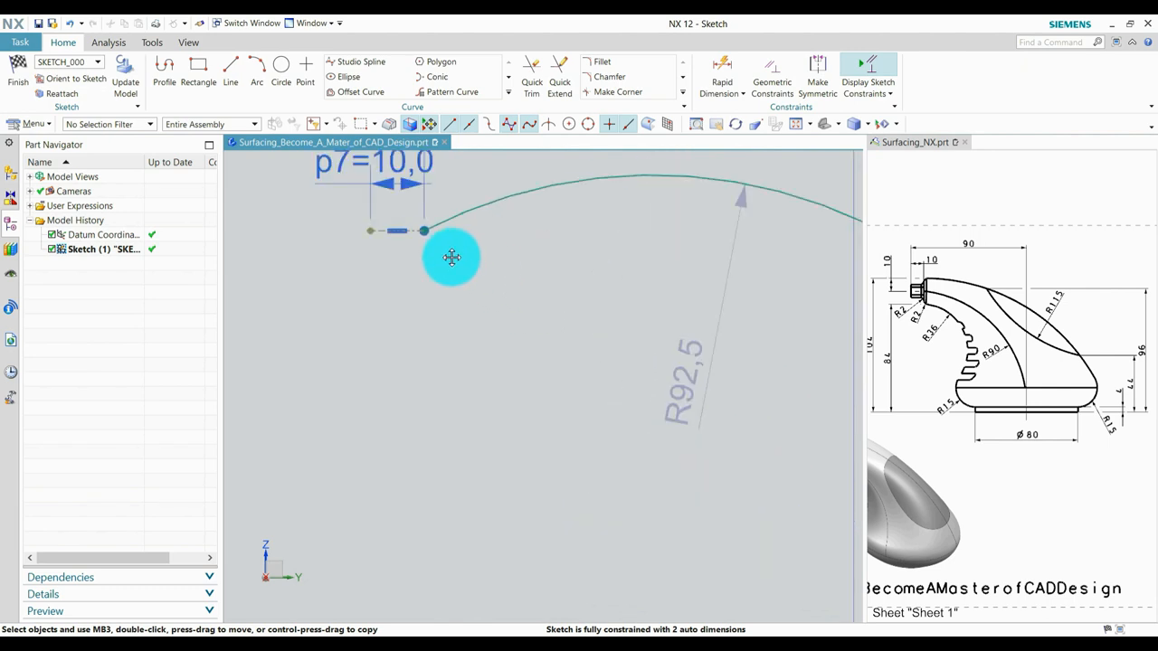
{"action": "left_click", "coordinate": [398, 207]}
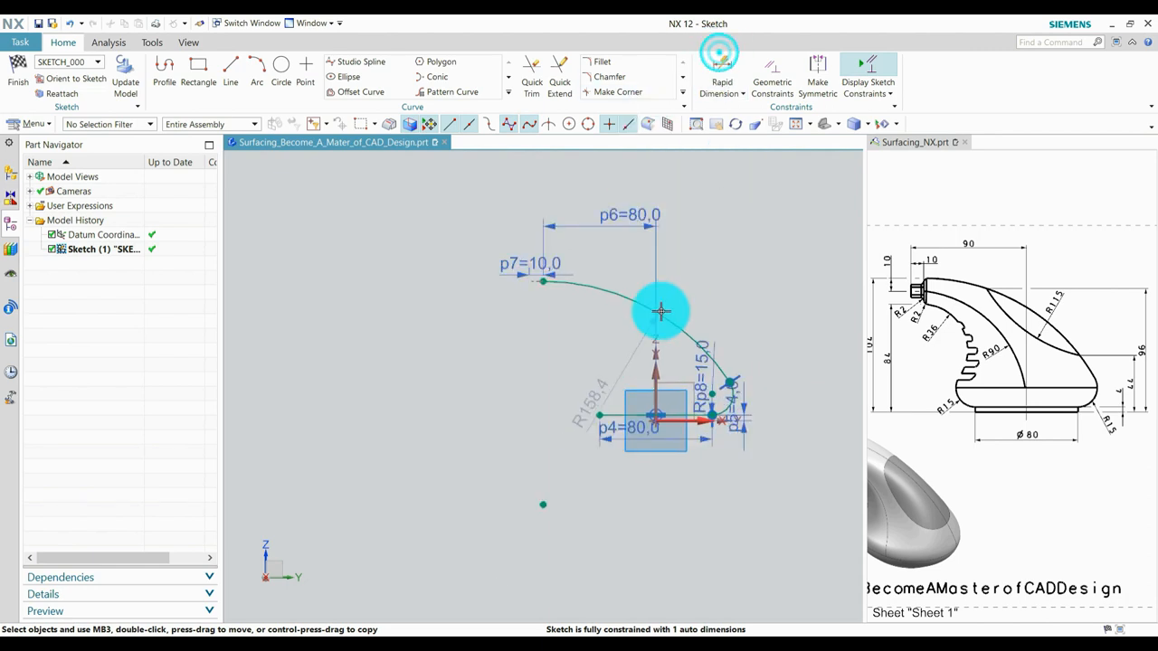
- Dimension the overall profile height as 104
{"action": "left_click", "coordinate": [720, 69]}
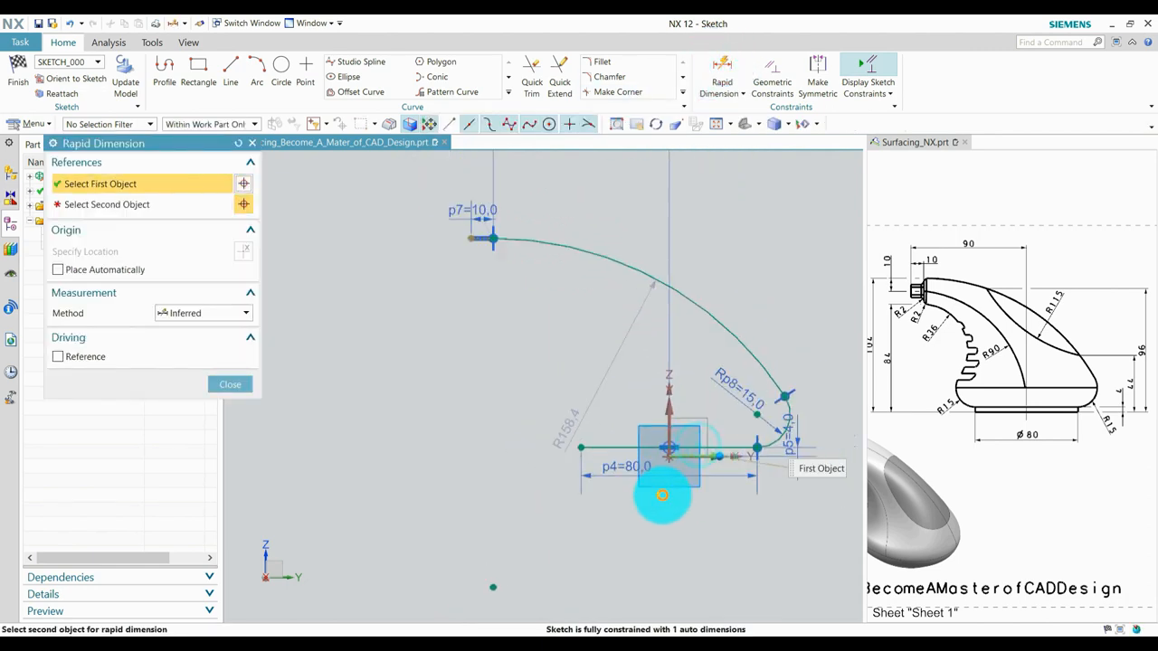
{"action": "left_click", "coordinate": [561, 336]}
{"action": "type", "text": "12"}
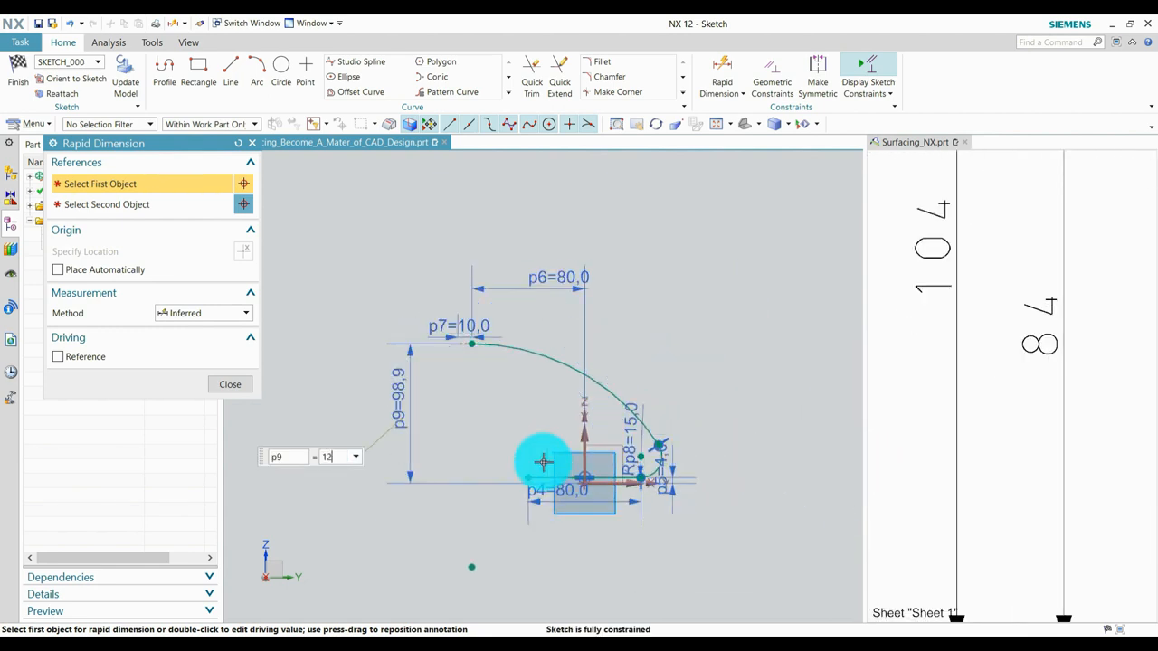
{"action": "left_click", "coordinate": [230, 384]}
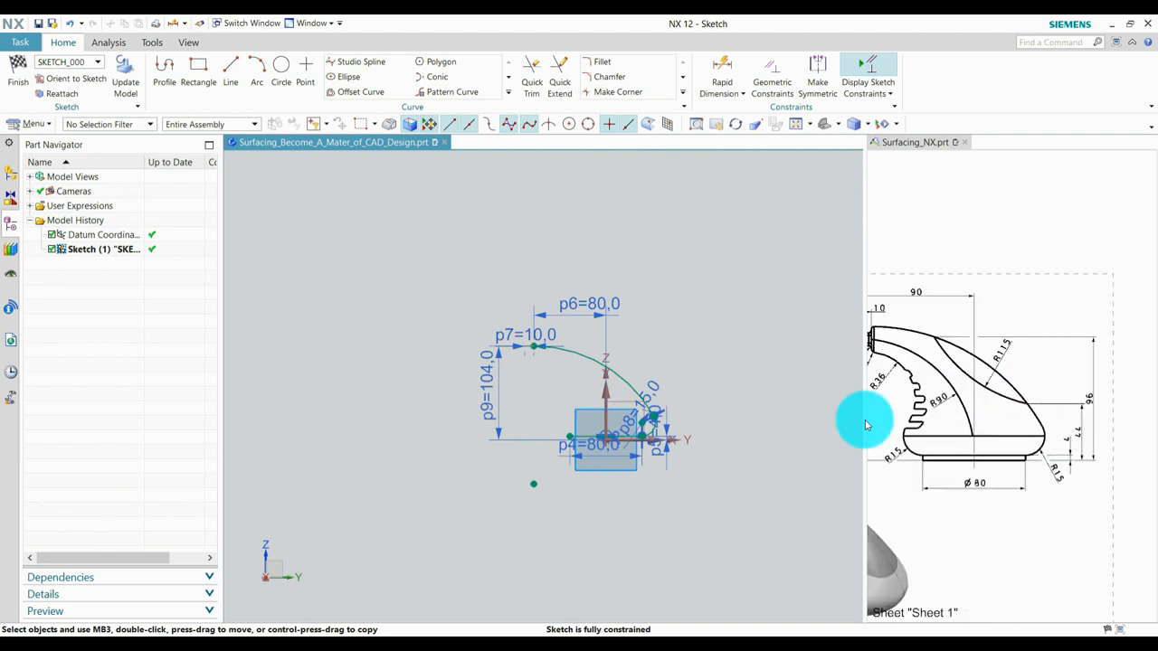
- Turn off continuous auto dimensioning and dimension the middle arc as R115
{"action": "left_click", "coordinate": [256, 70]}
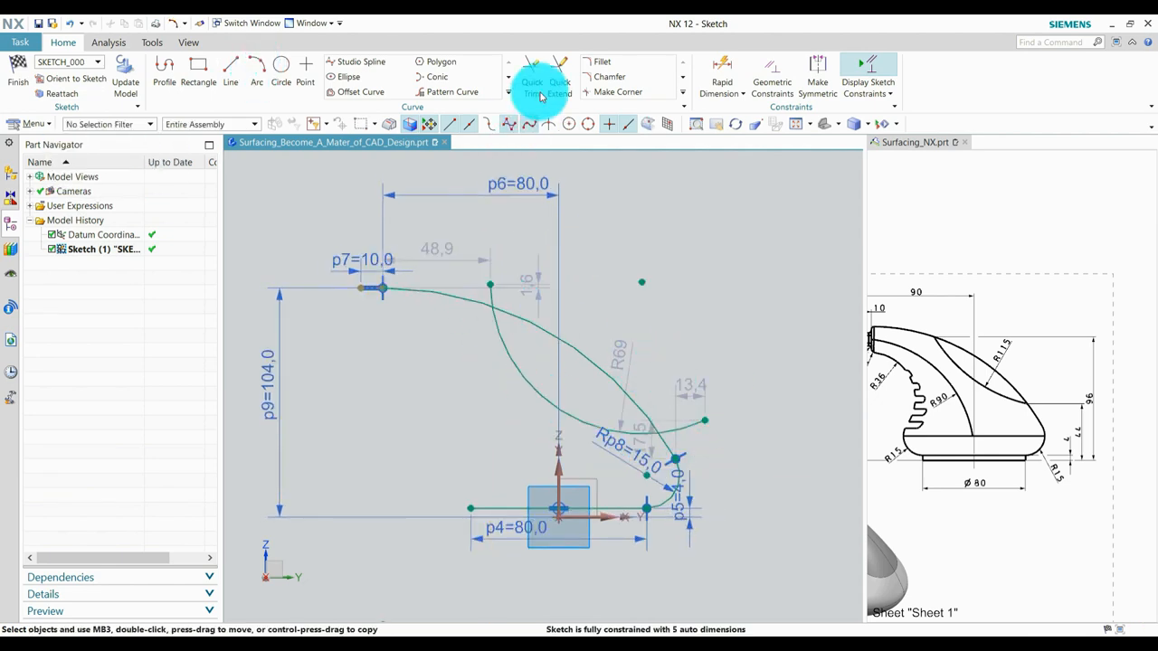
{"action": "left_click", "coordinate": [531, 76]}
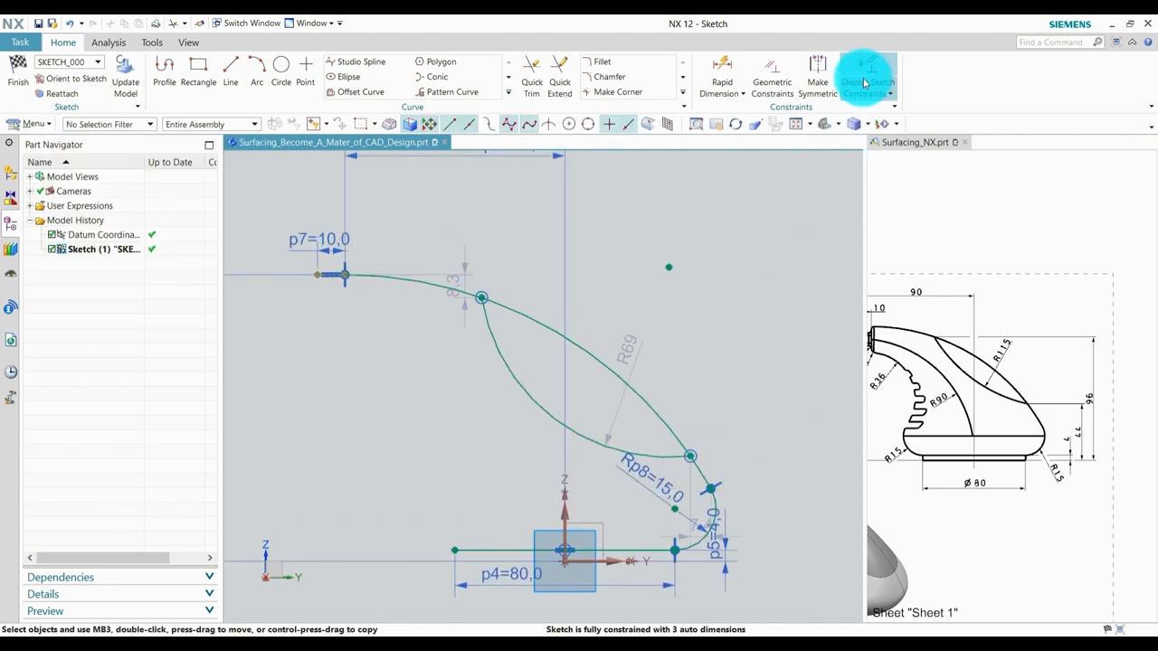
{"action": "left_click", "coordinate": [866, 76]}
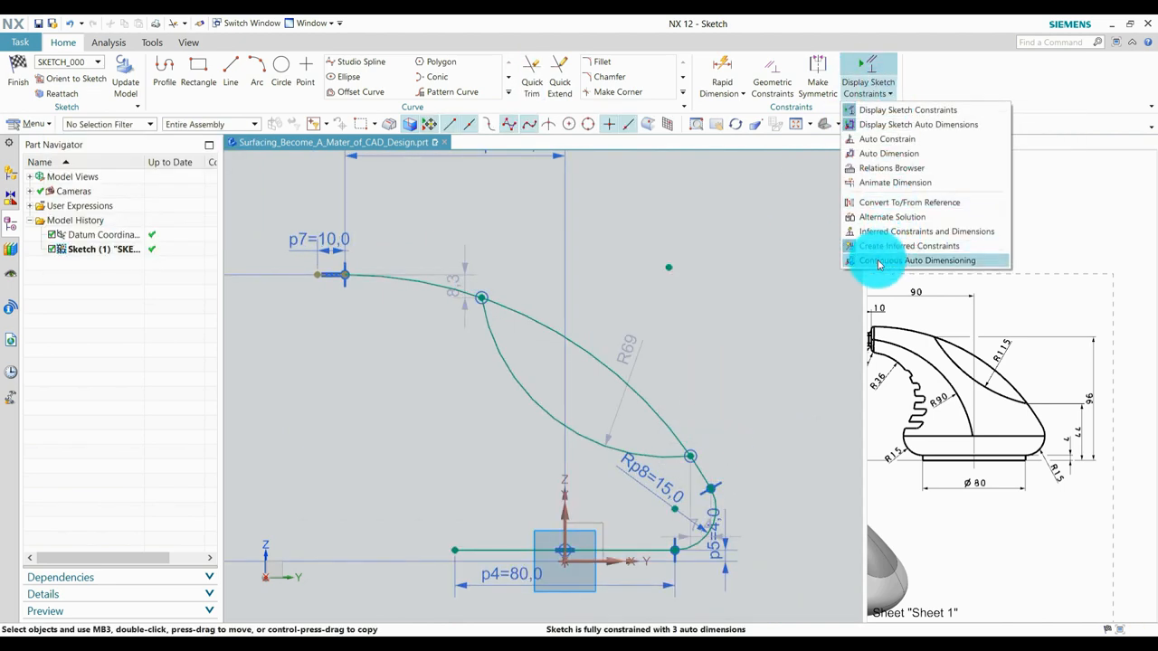
{"action": "left_click", "coordinate": [937, 261]}
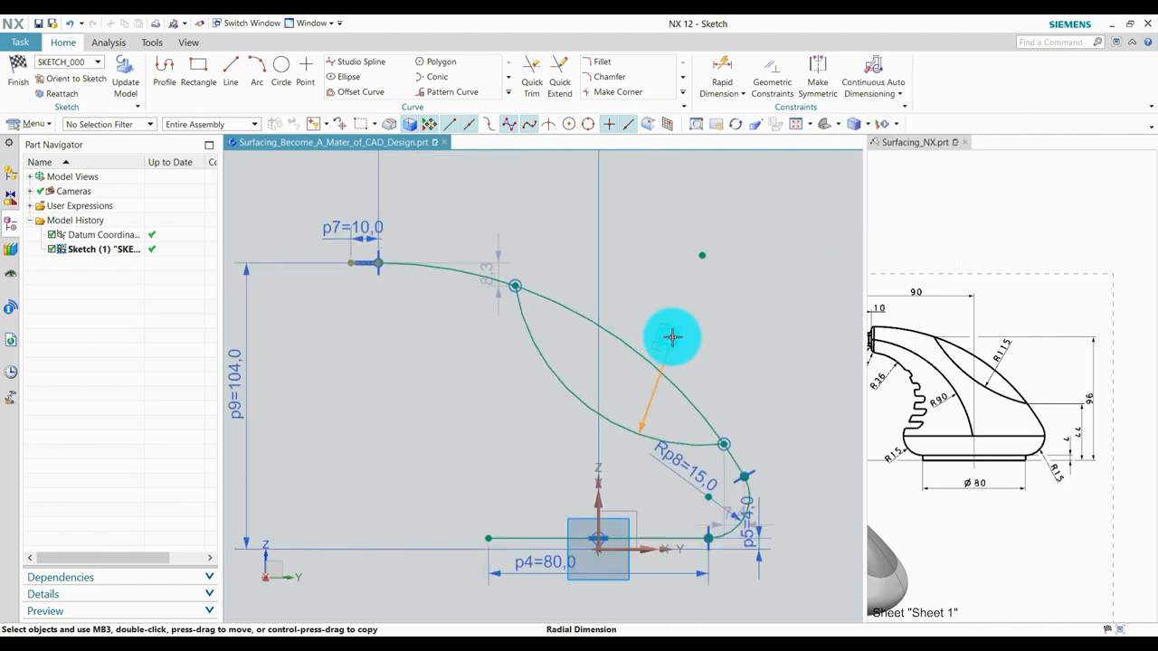
{"action": "left_click", "coordinate": [673, 338]}
{"action": "type", "text": "115"}
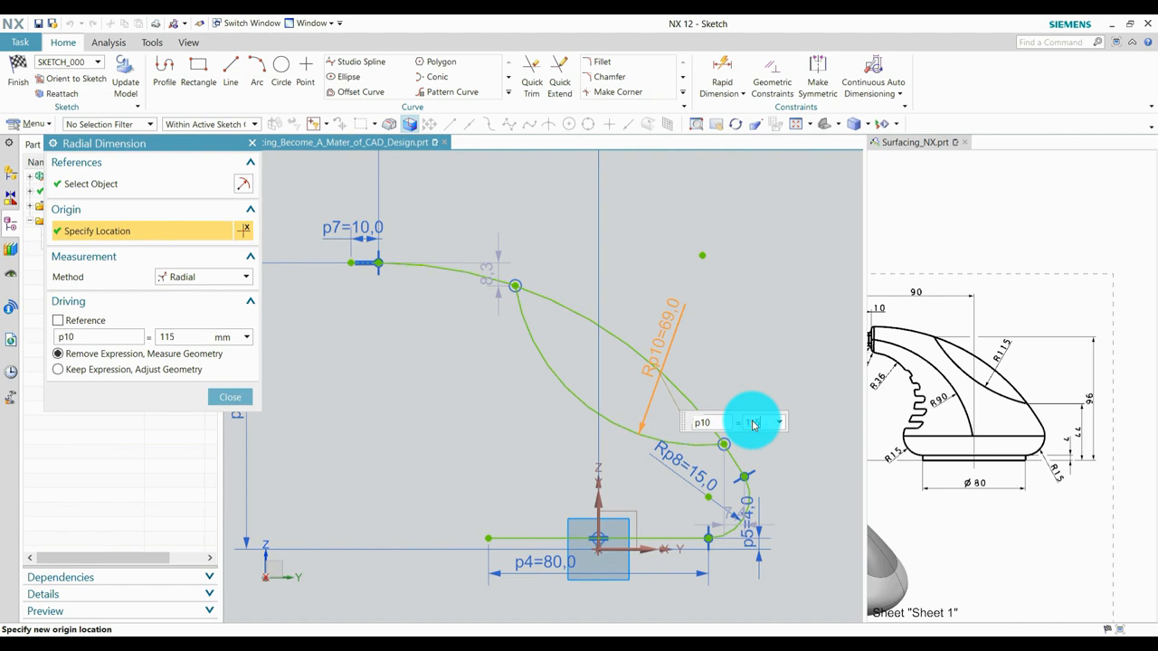
{"action": "left_click", "coordinate": [230, 398]}
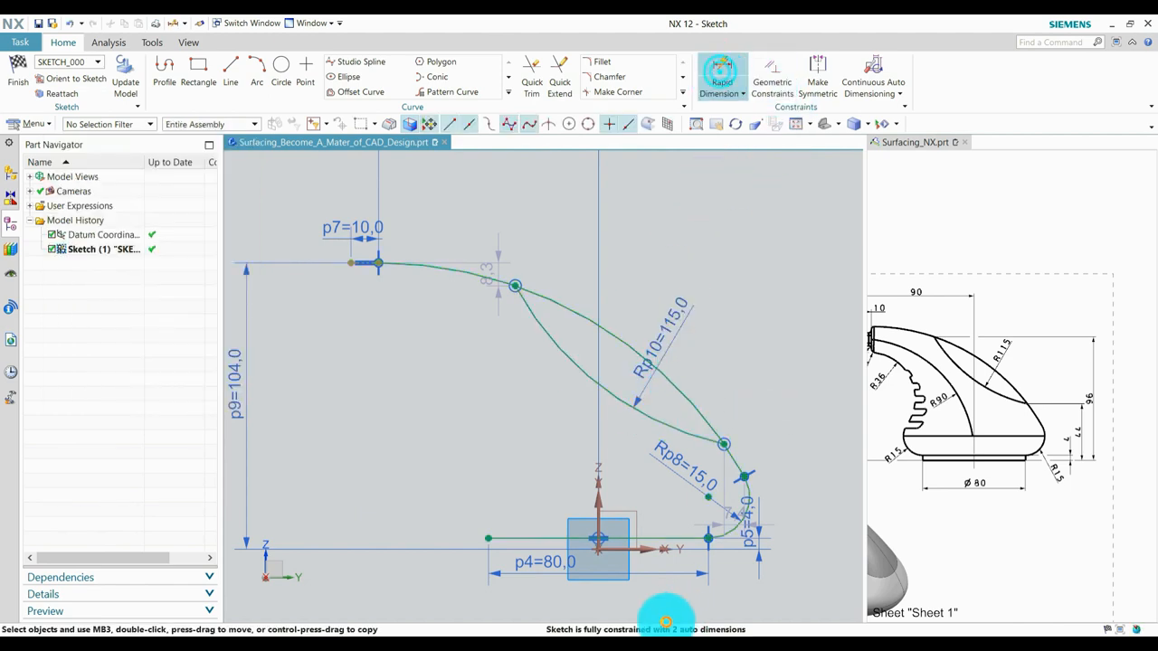
- Dimension the 104 height from the base to the upper arc's start point via QuickPick
{"action": "left_click", "coordinate": [720, 76]}
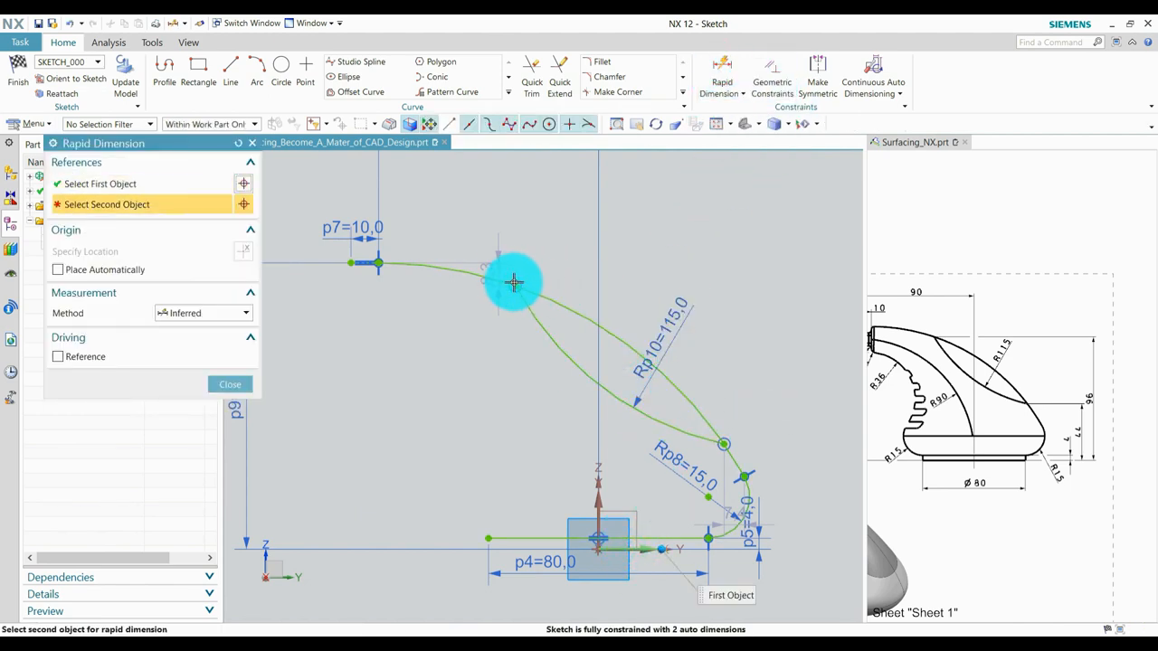
{"action": "left_click", "coordinate": [514, 286]}
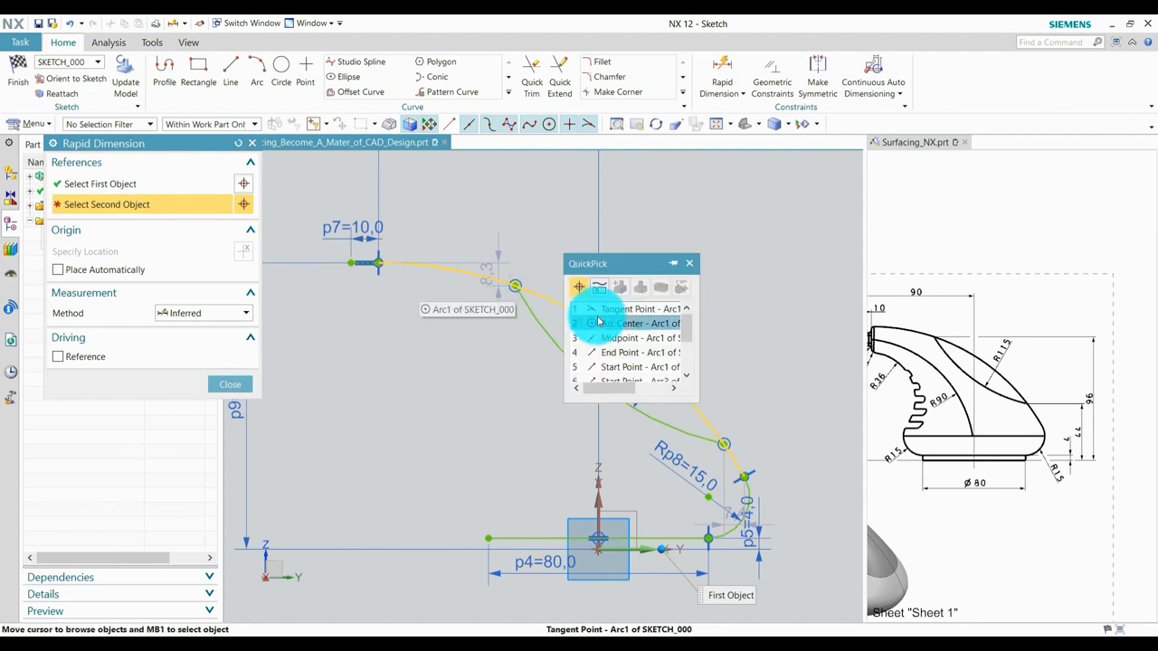
{"action": "mouse_move", "coordinate": [611, 365]}
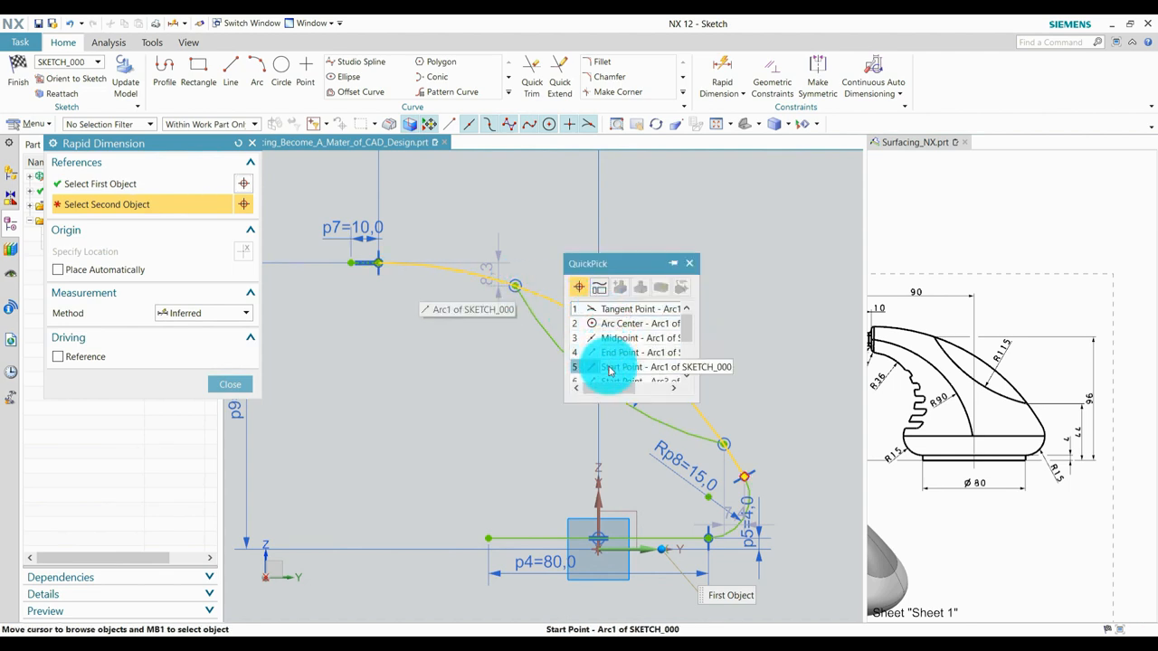
{"action": "left_click", "coordinate": [634, 366]}
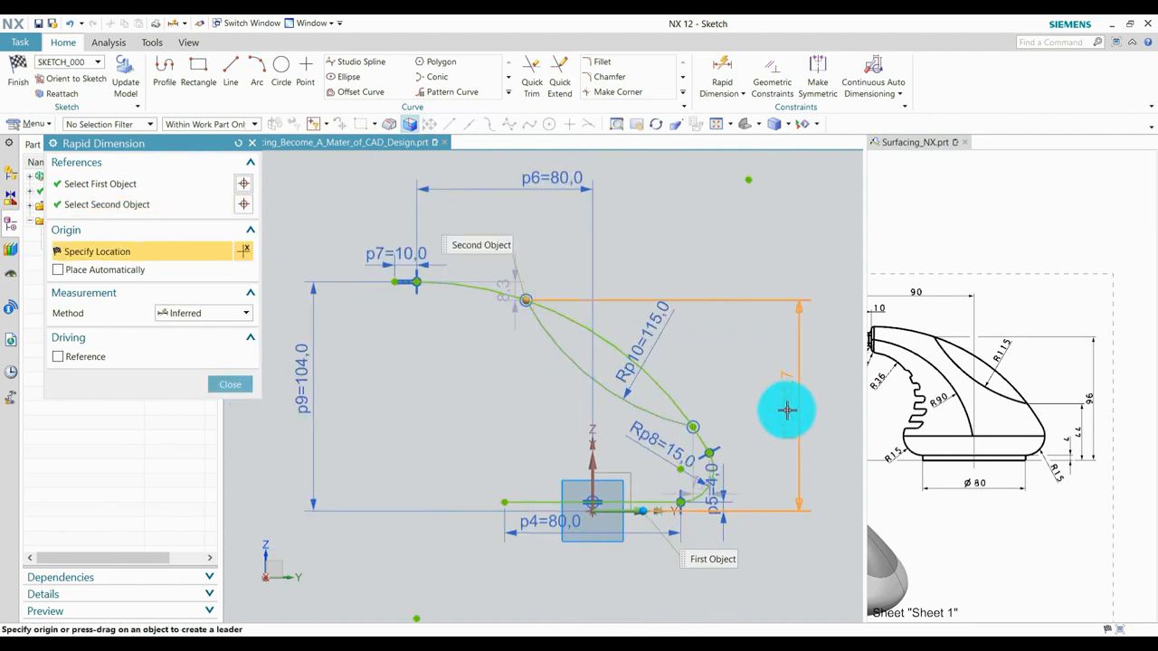
{"action": "left_click", "coordinate": [787, 413]}
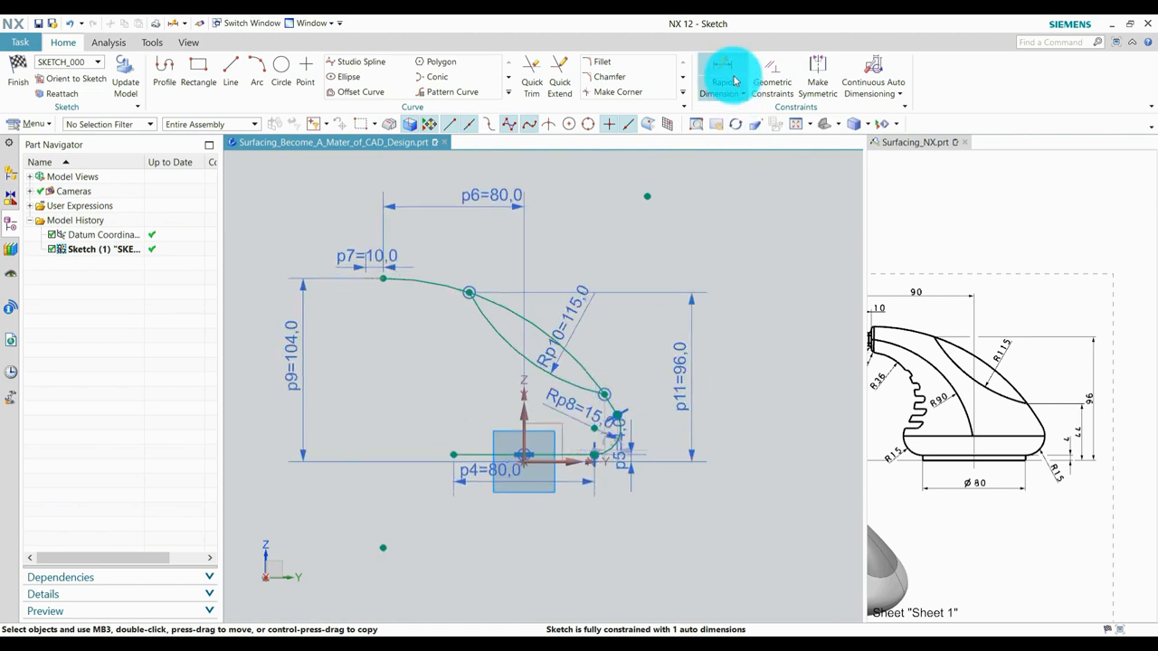
- Dimension the small arc's center height as 44
{"action": "left_click", "coordinate": [720, 76]}
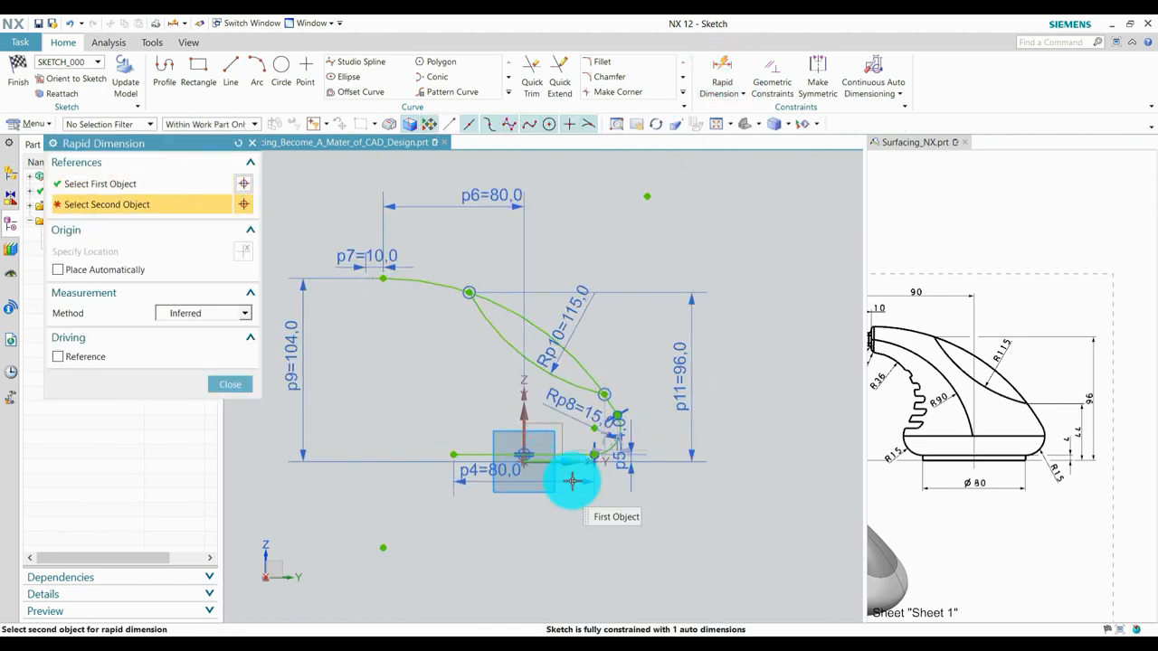
{"action": "left_click", "coordinate": [622, 333]}
{"action": "type", "text": "44"}
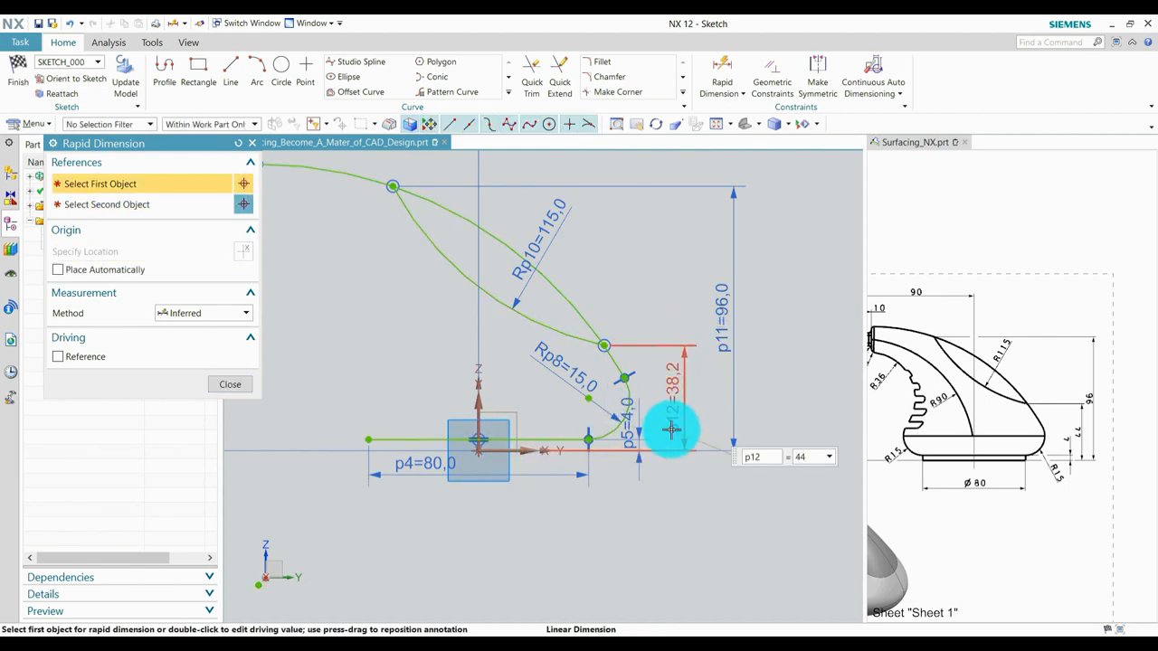
{"action": "left_click", "coordinate": [230, 384]}
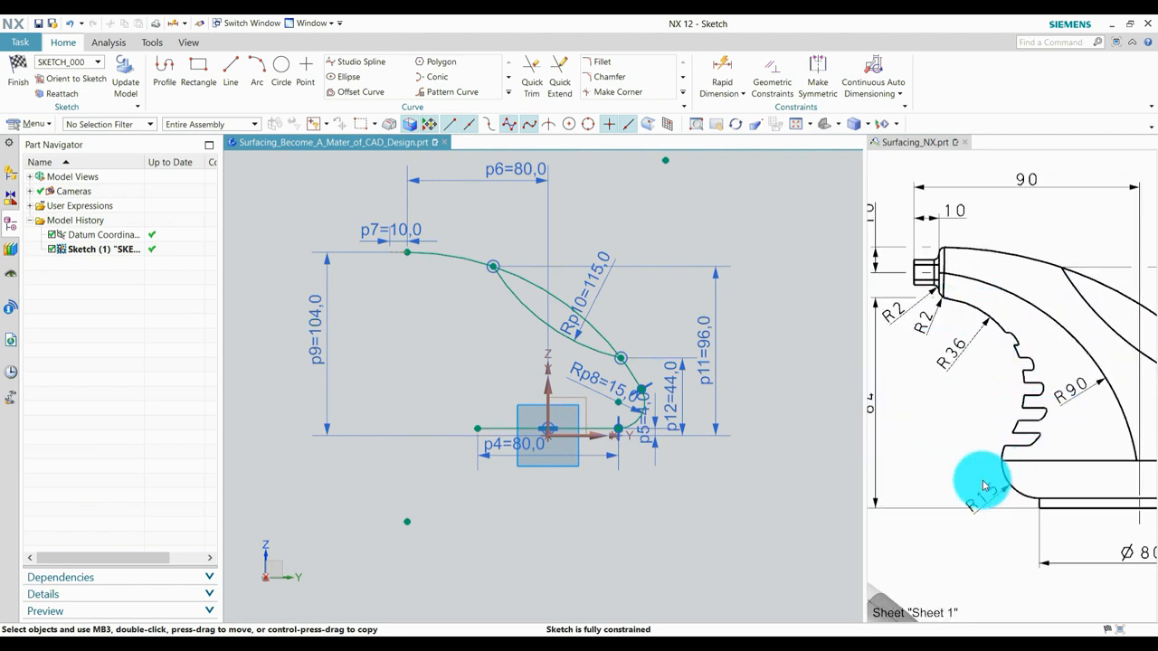
- Draw the inner arc and constrain its end geometrically
{"action": "left_click", "coordinate": [257, 69]}
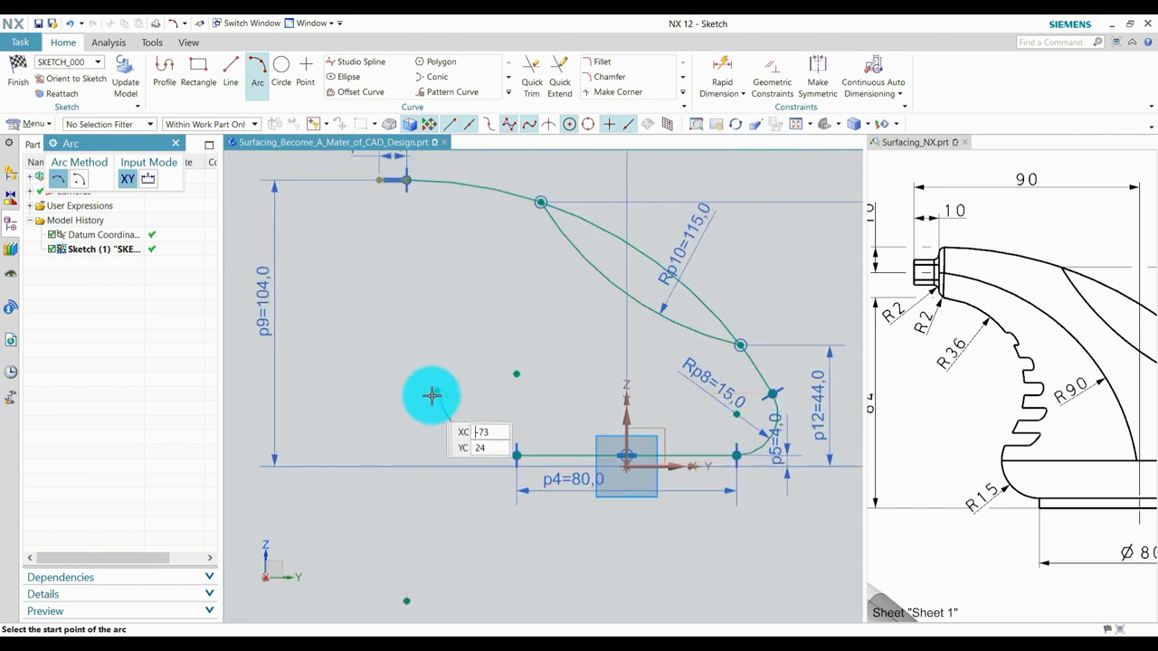
{"action": "left_click", "coordinate": [431, 394]}
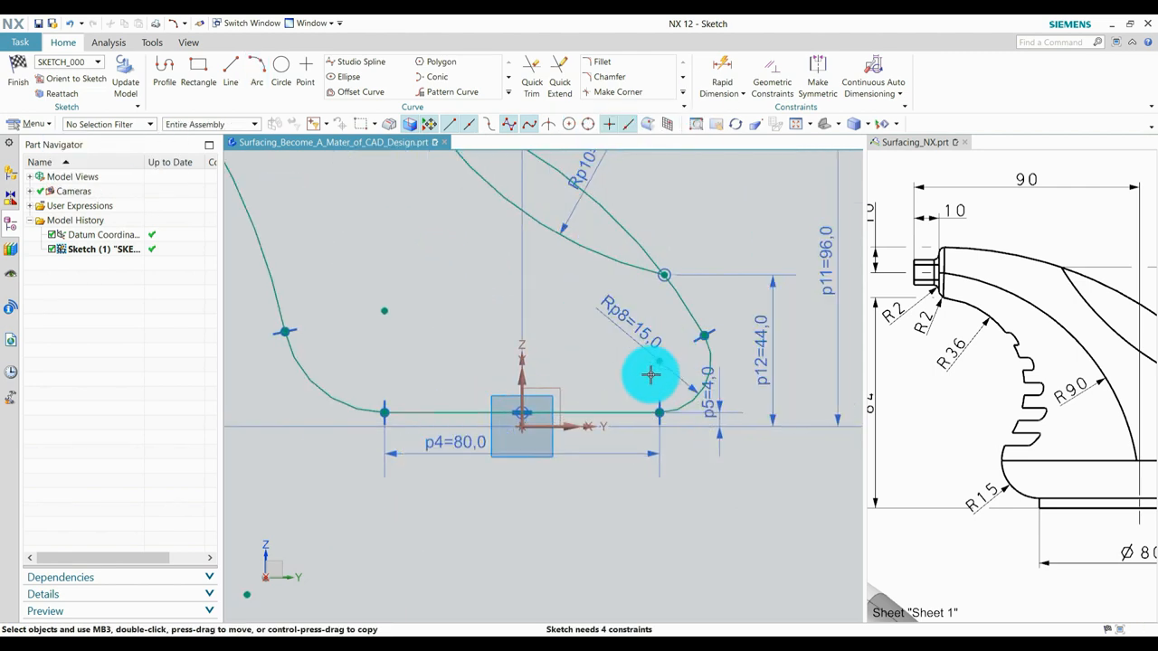
{"action": "left_click", "coordinate": [771, 76]}
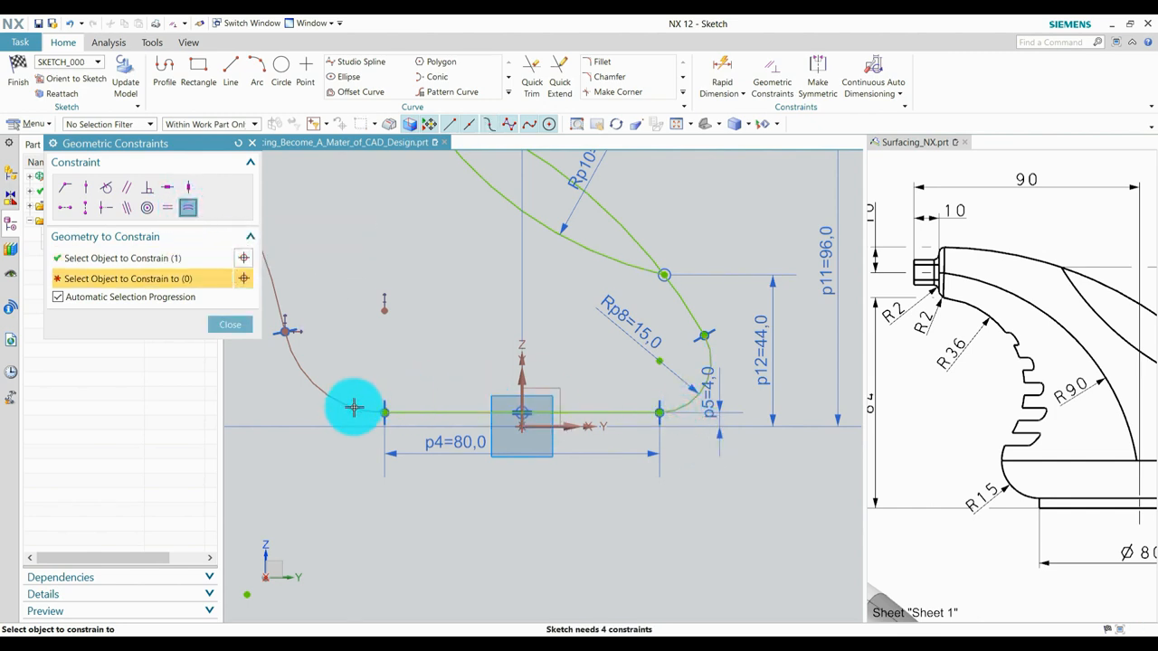
{"action": "left_click", "coordinate": [229, 326]}
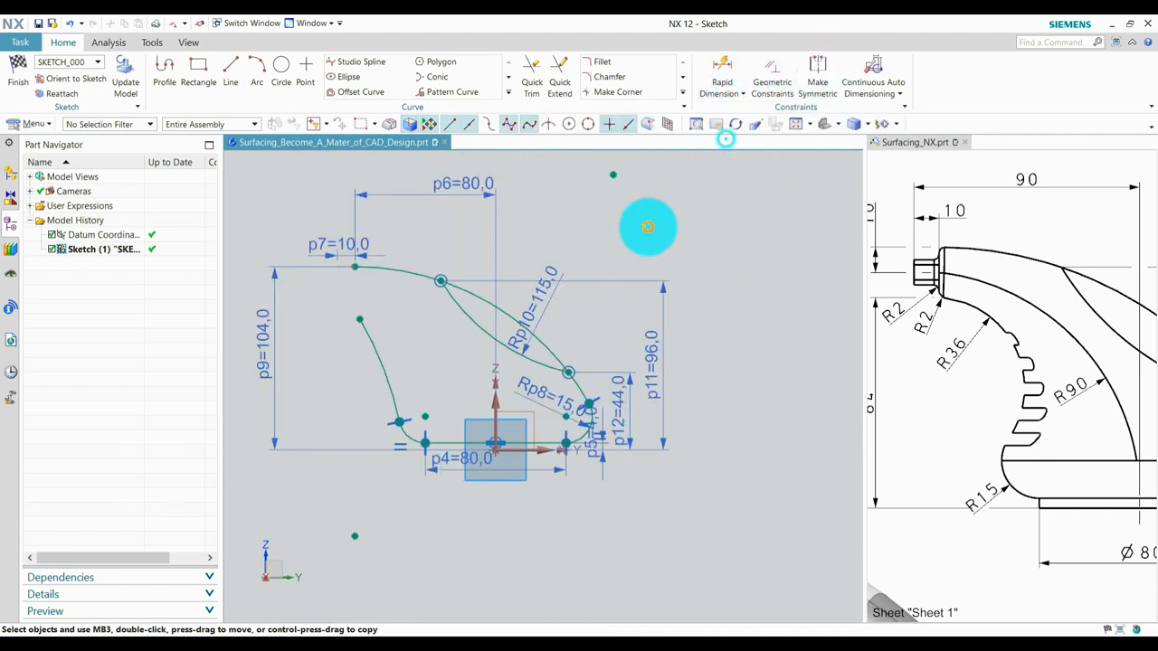
- Dimension the inner arc at radius 36 and height 84
{"action": "left_click", "coordinate": [721, 81]}
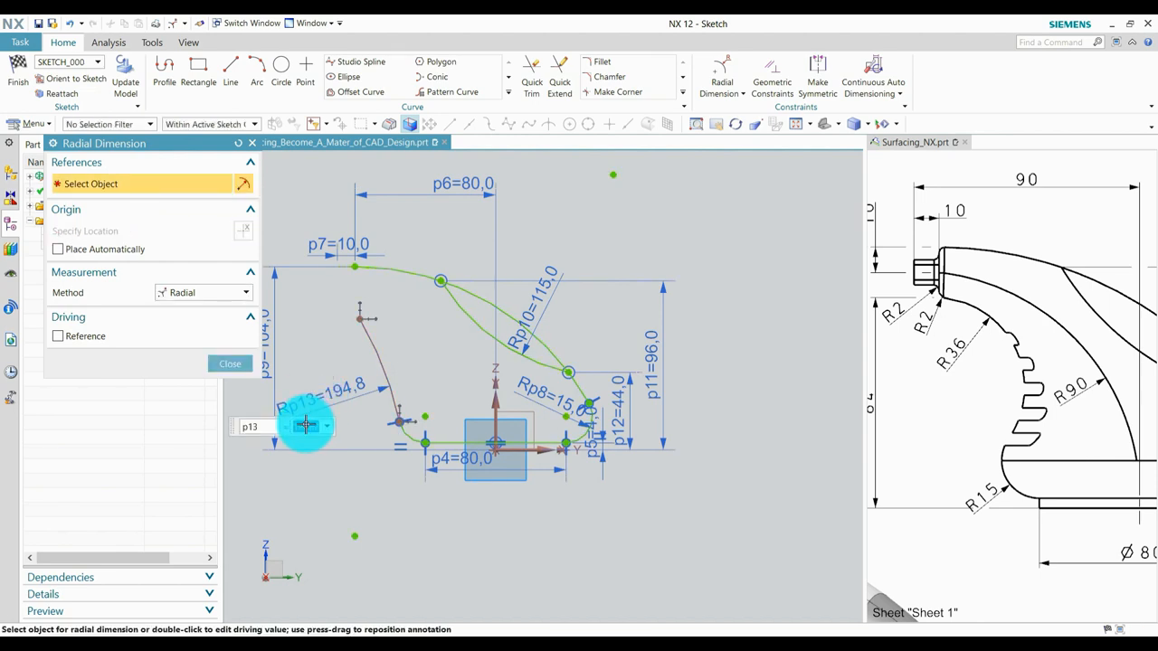
{"action": "left_click", "coordinate": [230, 362]}
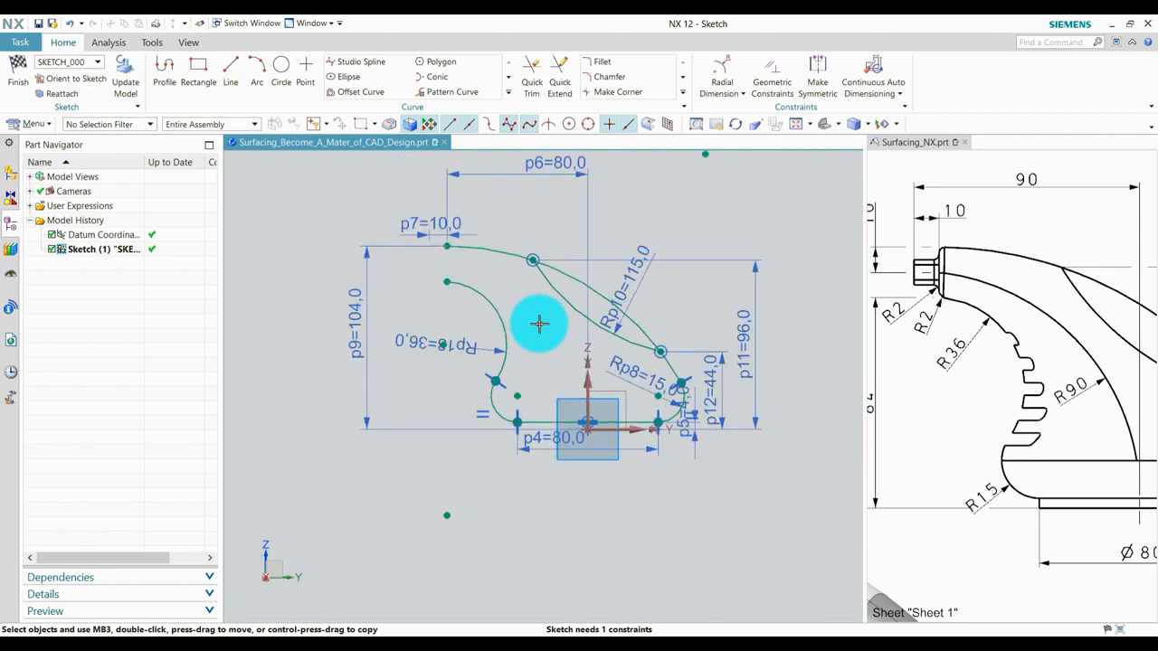
{"action": "mouse_move", "coordinate": [847, 61]}
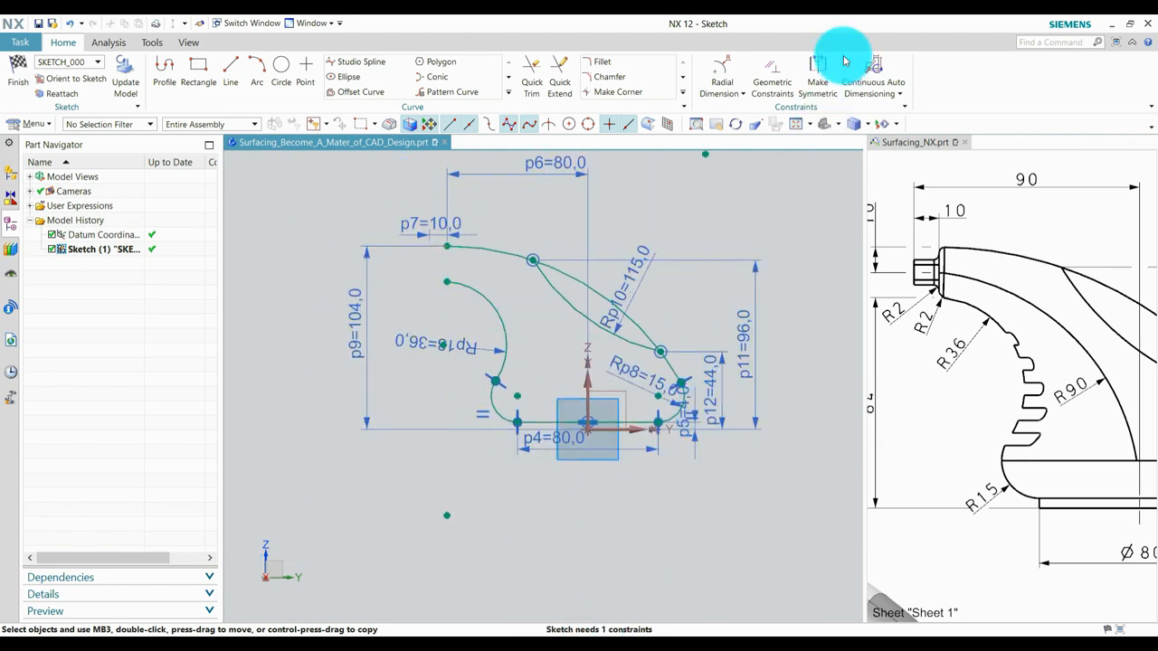
{"action": "left_click", "coordinate": [722, 72]}
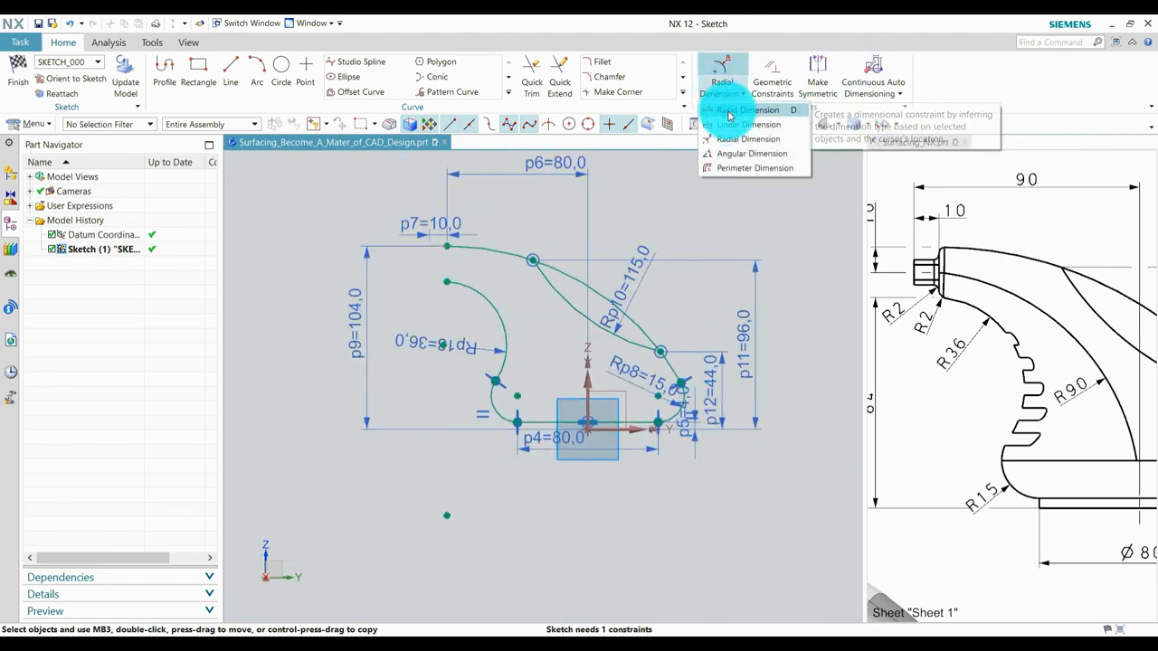
{"action": "left_click", "coordinate": [743, 110]}
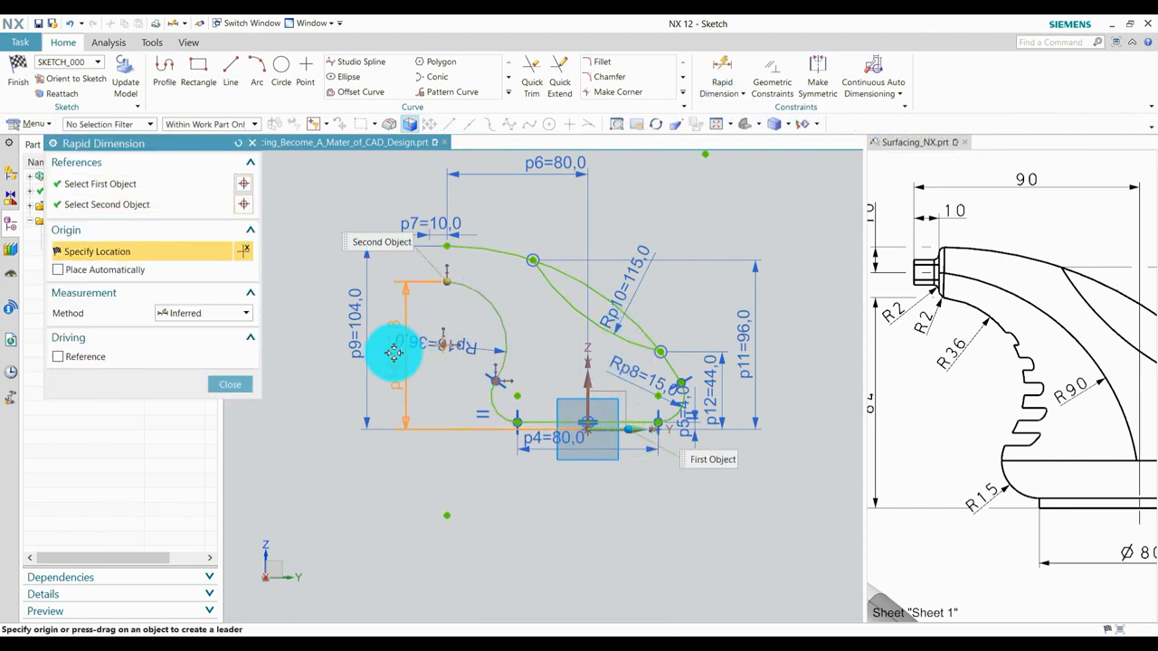
{"action": "left_click", "coordinate": [395, 353]}
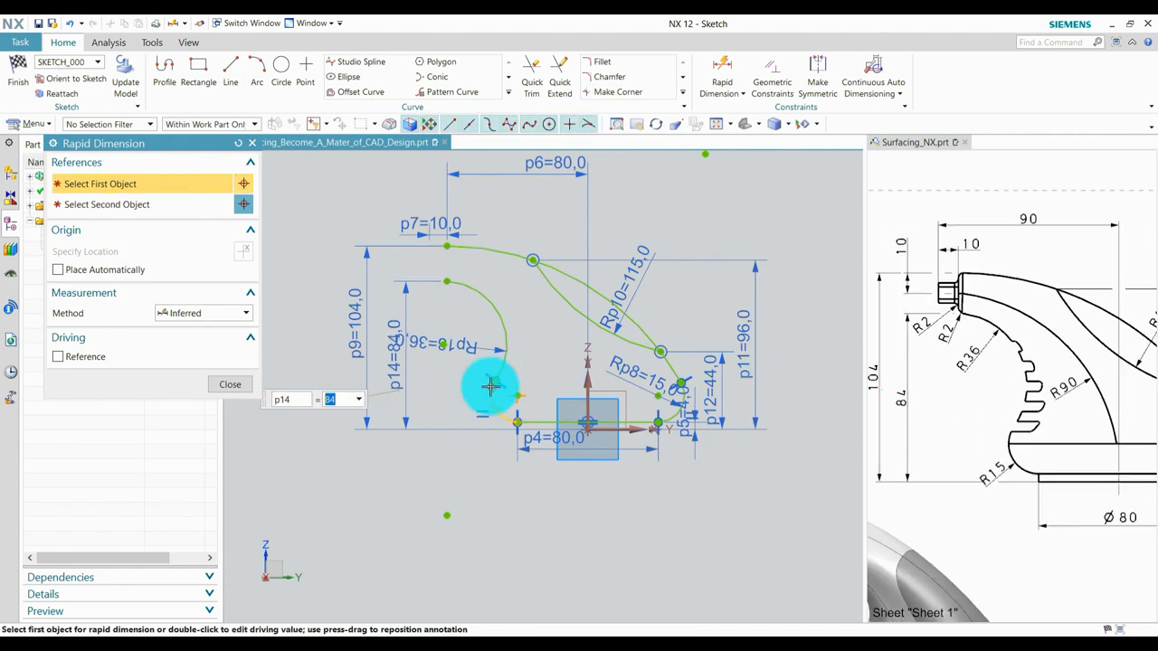
{"action": "left_click", "coordinate": [230, 383]}
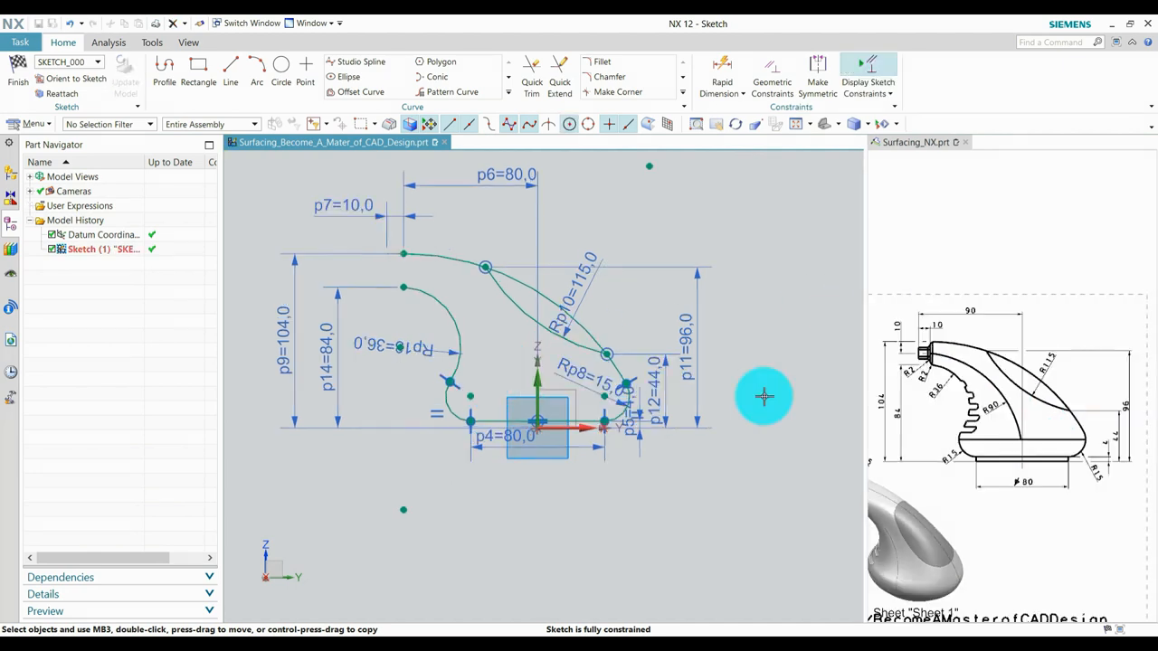
{"action": "mouse_move", "coordinate": [623, 351]}
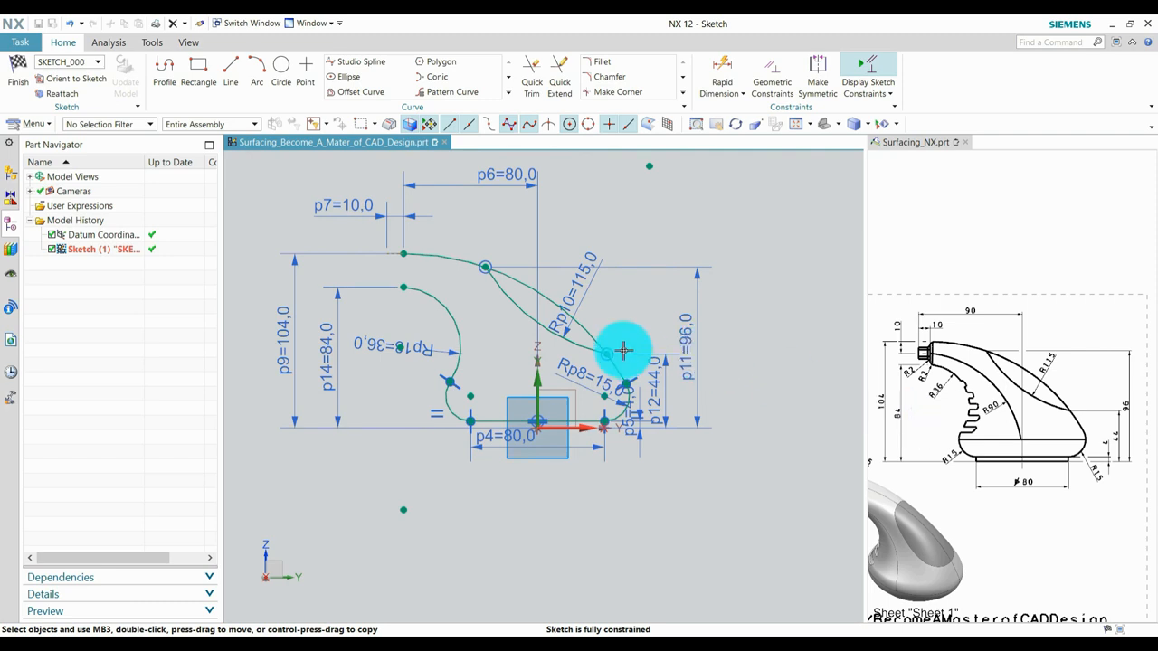
- Draw the outer arc and dimension its radius as 90
{"action": "left_click", "coordinate": [257, 71]}
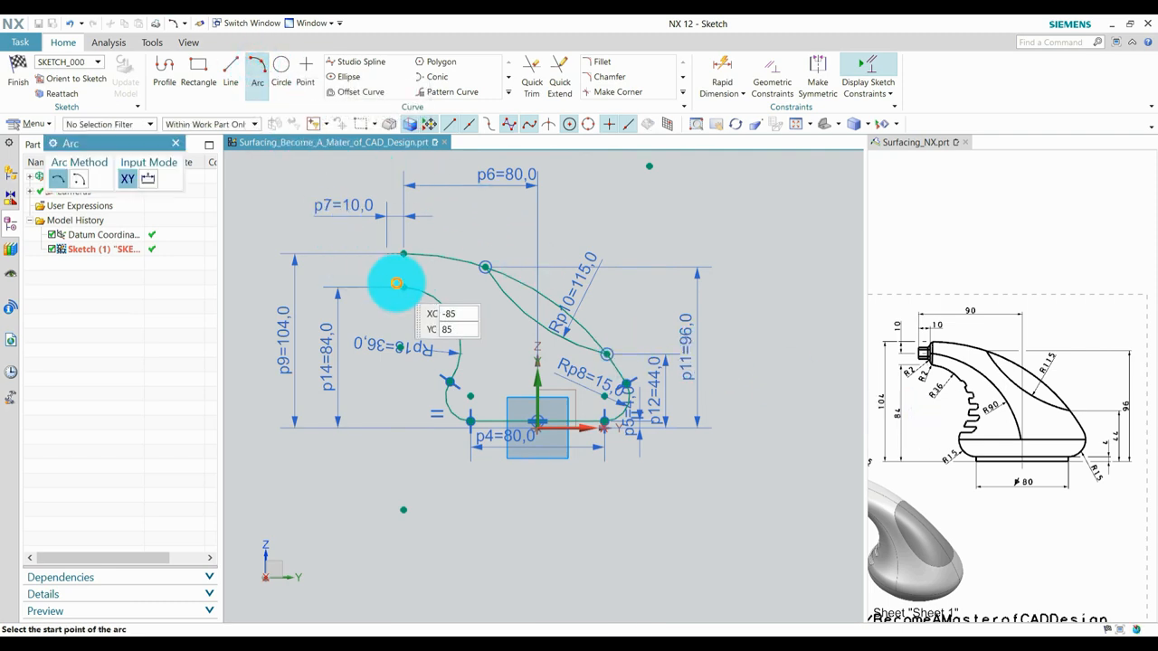
{"action": "left_click", "coordinate": [396, 282]}
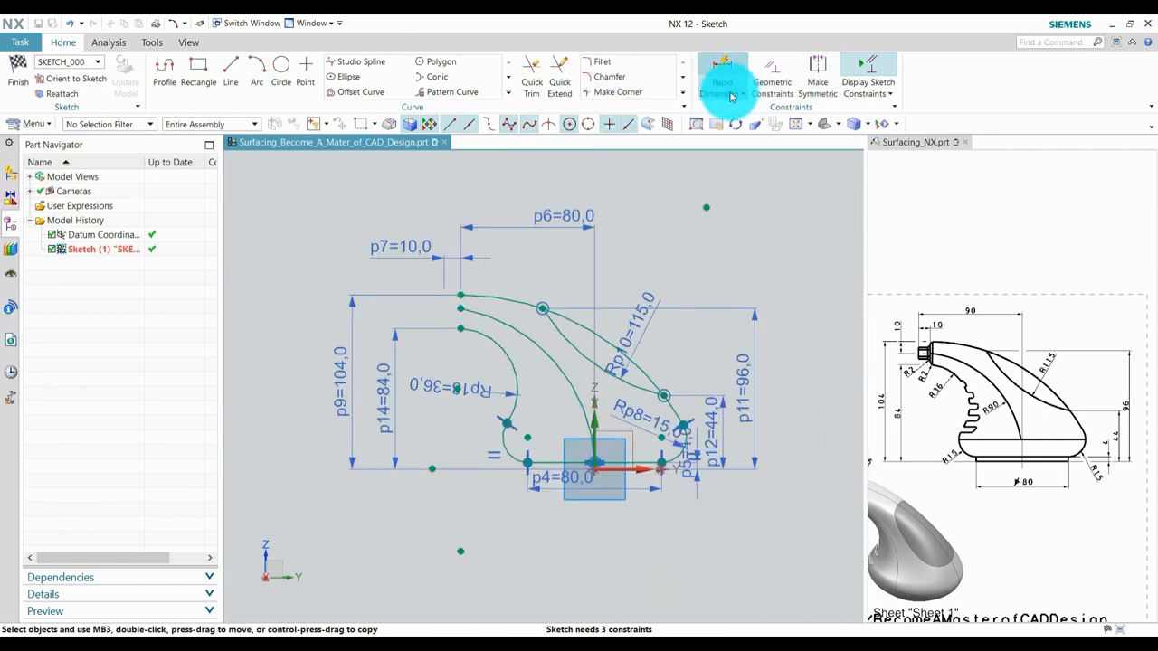
{"action": "left_click", "coordinate": [722, 81]}
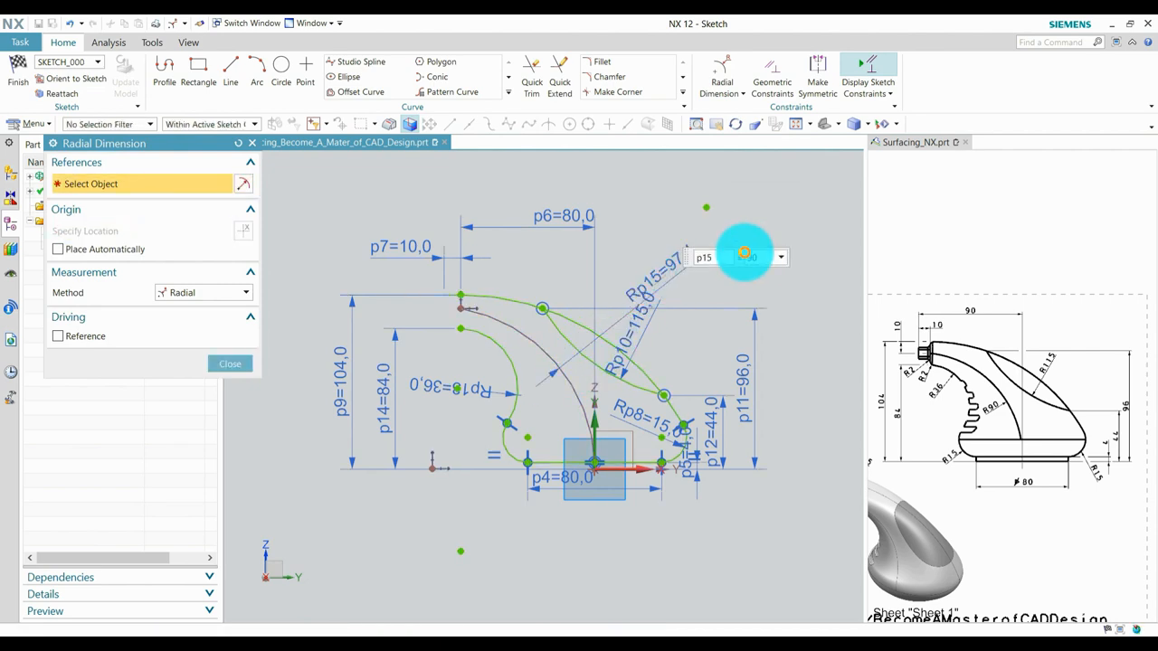
{"action": "left_click", "coordinate": [230, 362]}
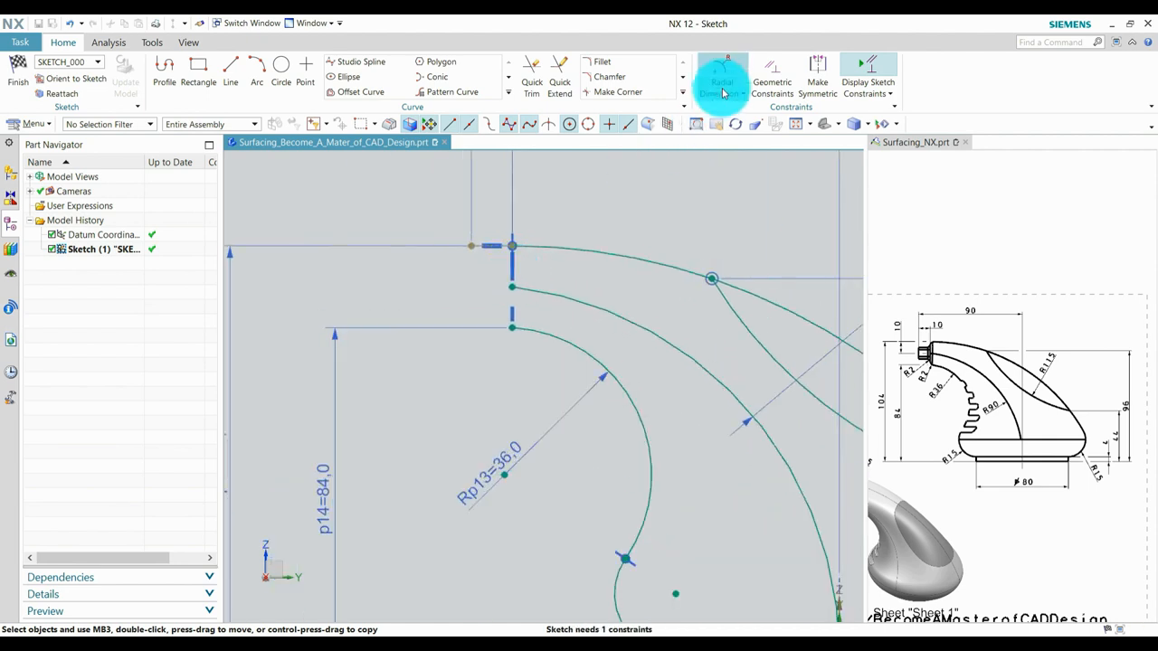
- Dimension the outer arc's start point with a 10 vertical offset
{"action": "left_click", "coordinate": [720, 81]}
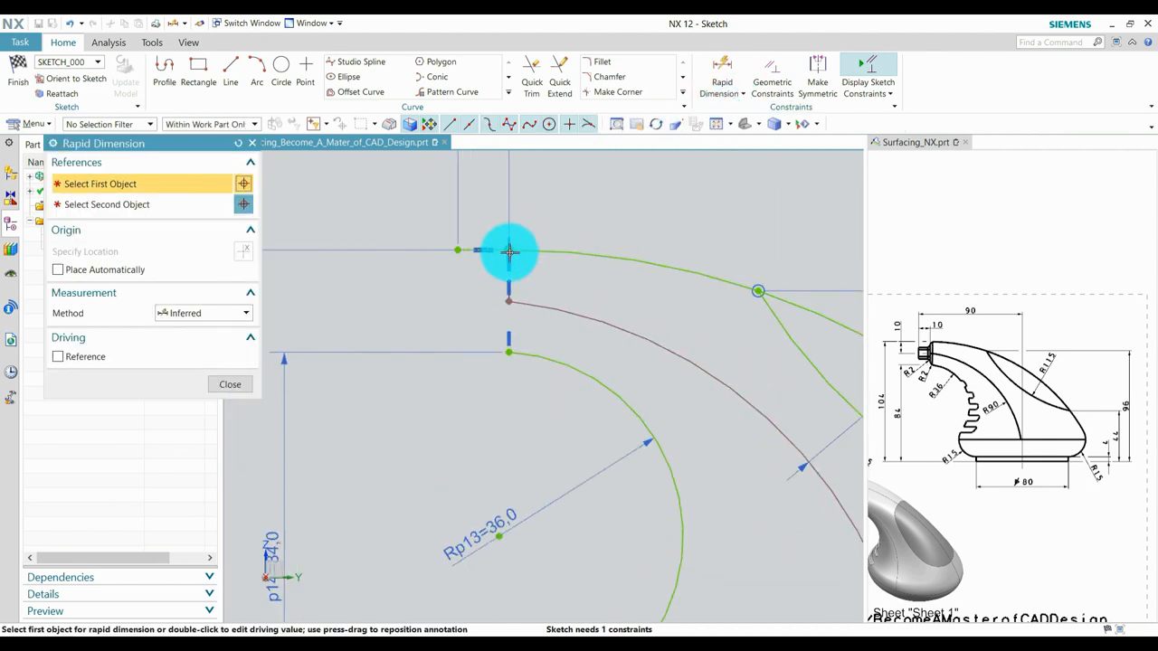
{"action": "left_click", "coordinate": [508, 250]}
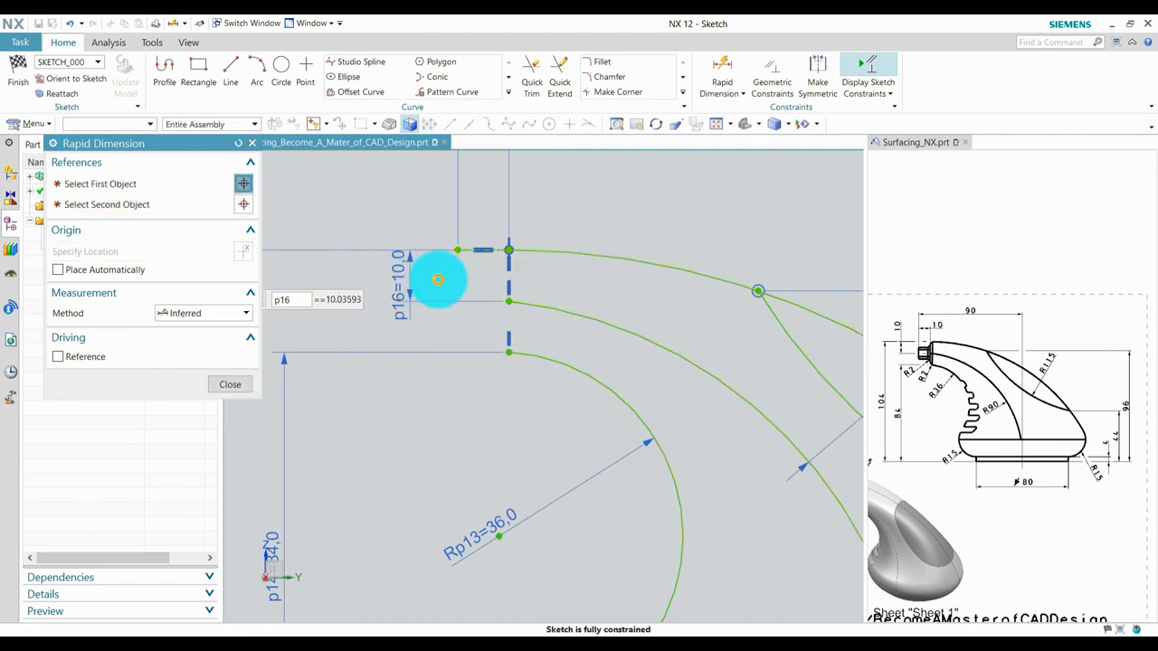
{"action": "double_click", "coordinate": [340, 300]}
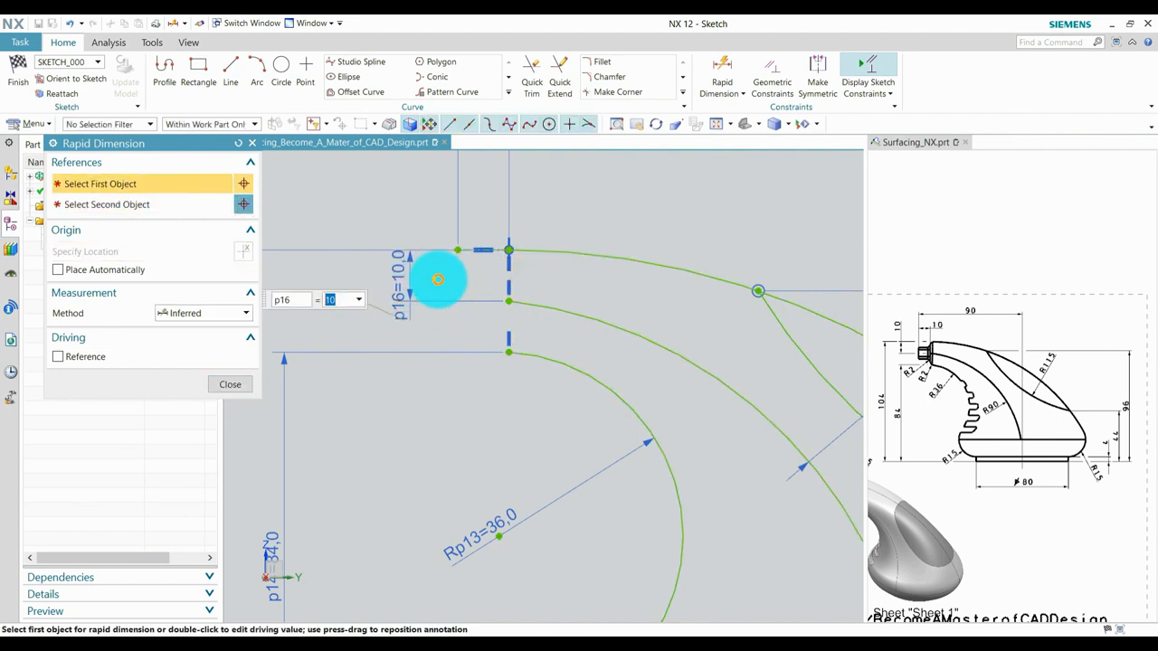
{"action": "left_click", "coordinate": [230, 383]}
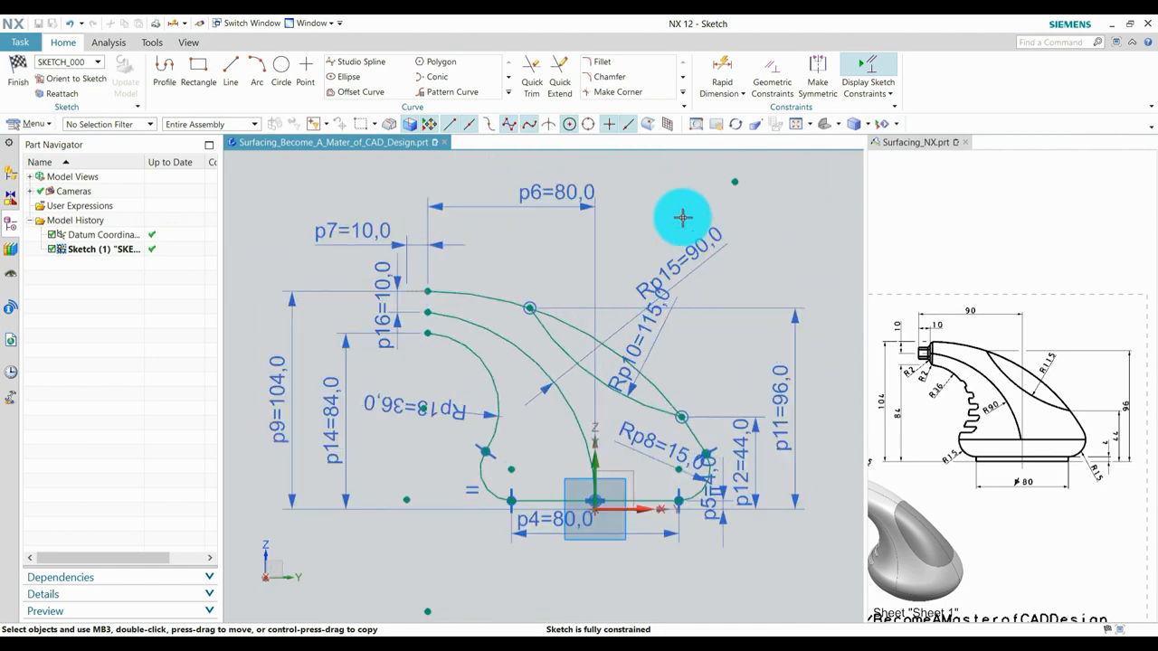